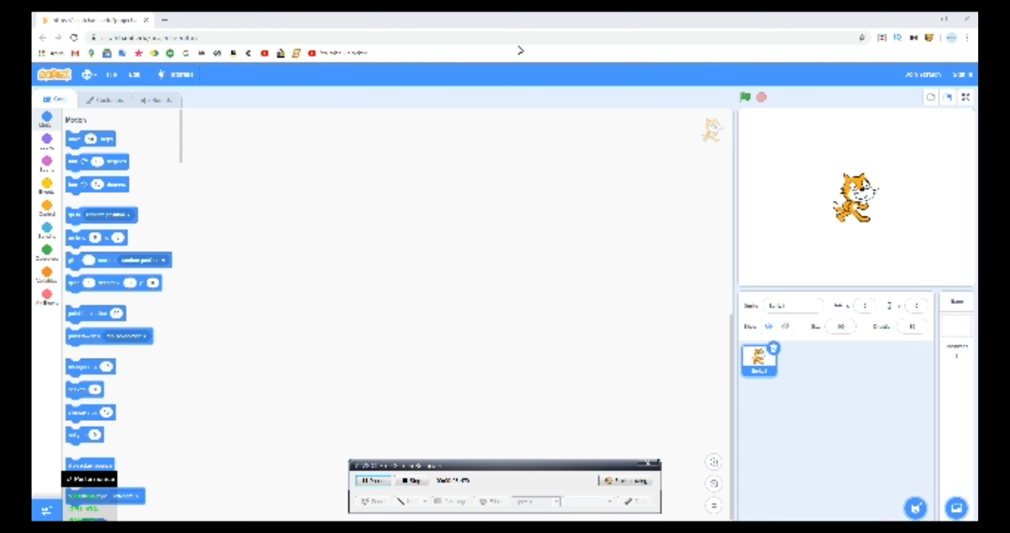
pyautogui.moveTo(476, 181)
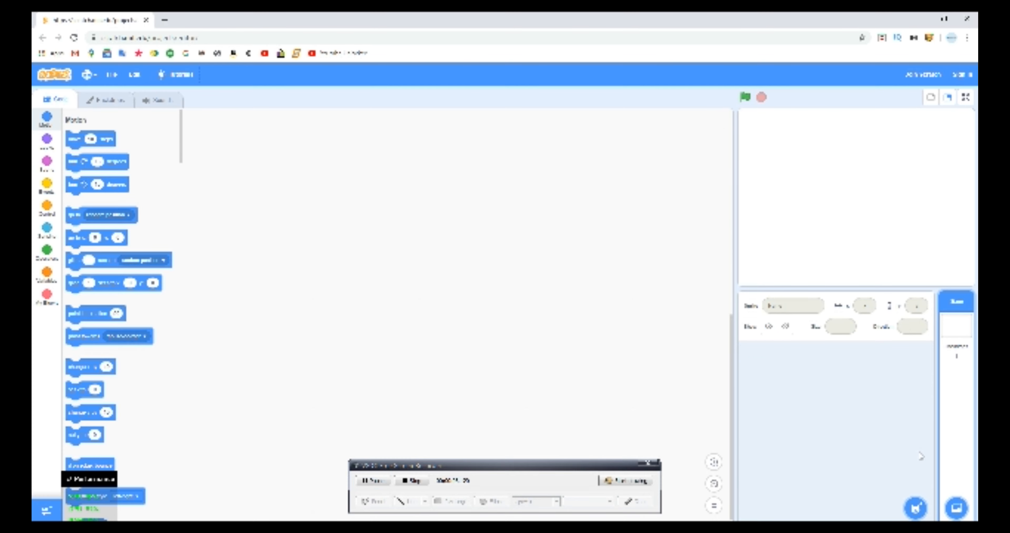
# Scroll the sprite pane to reach the Choose a Sprite button.
pyautogui.scroll(-3)
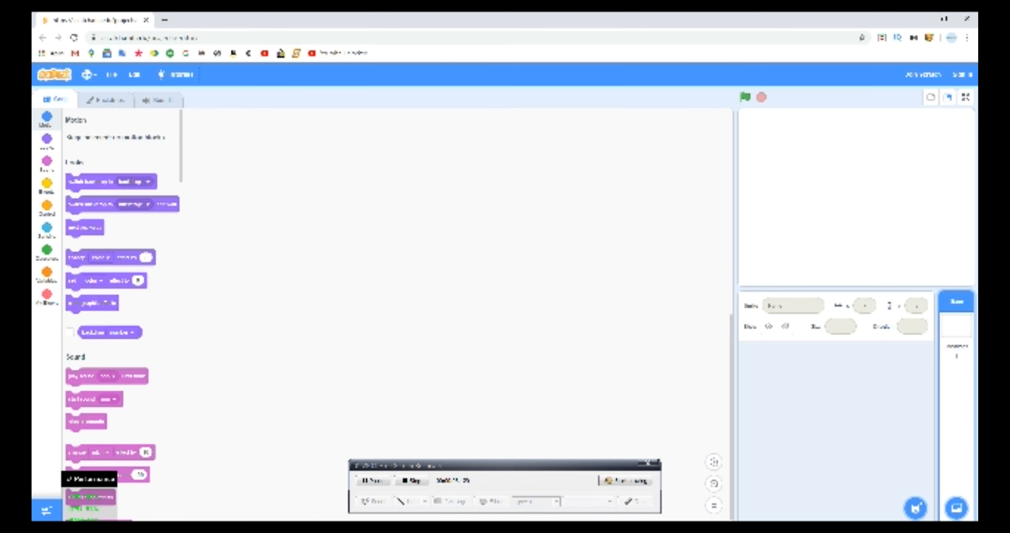
pyautogui.moveTo(921, 465)
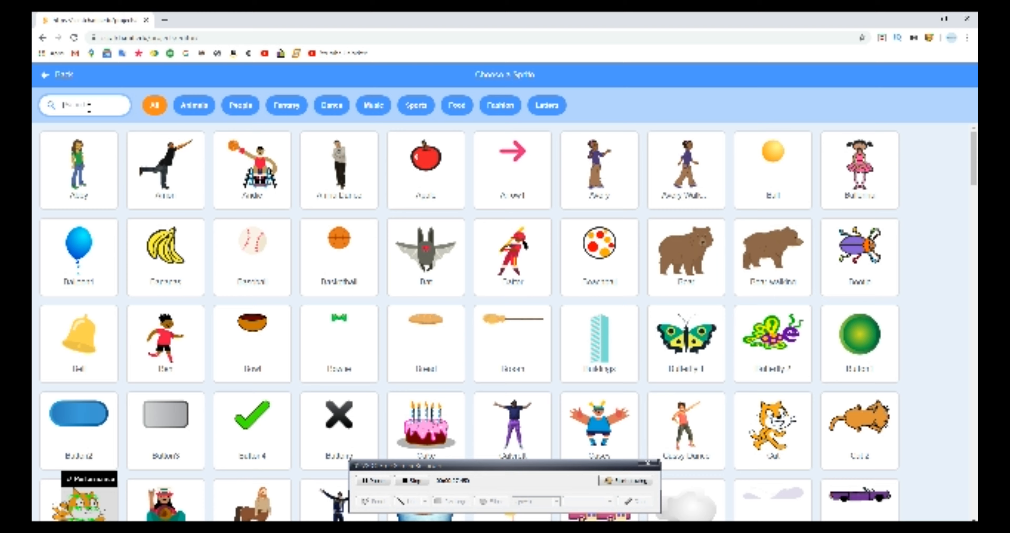
# Search the sprite library for 'drum' and add the Drum Kit sprite to the stage.
pyautogui.write('drum')
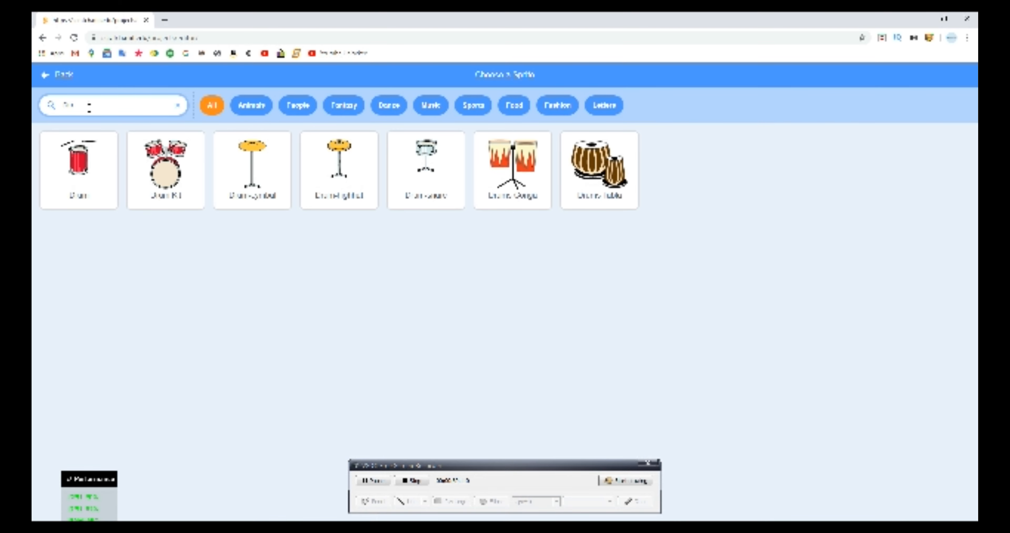
pyautogui.click(78, 170)
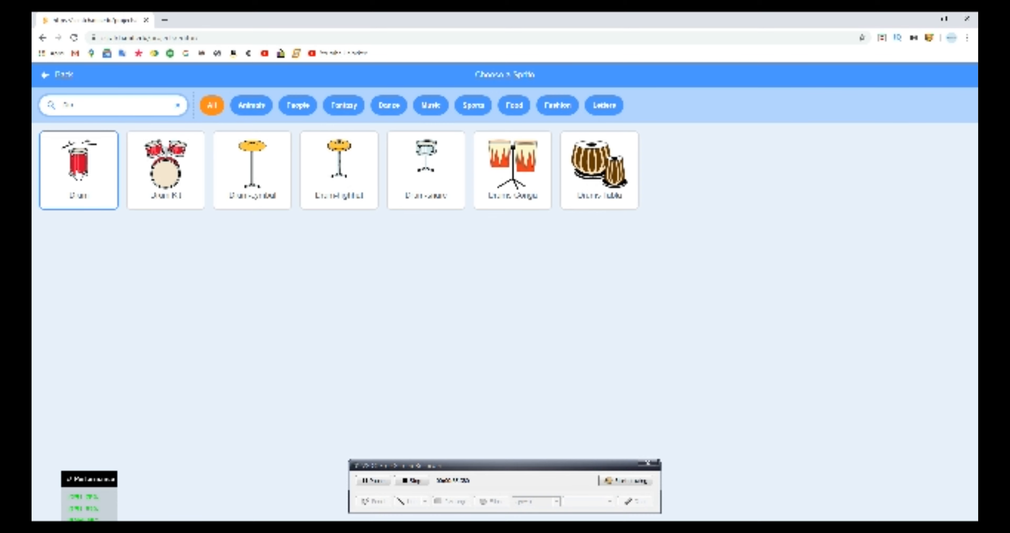
pyautogui.click(166, 169)
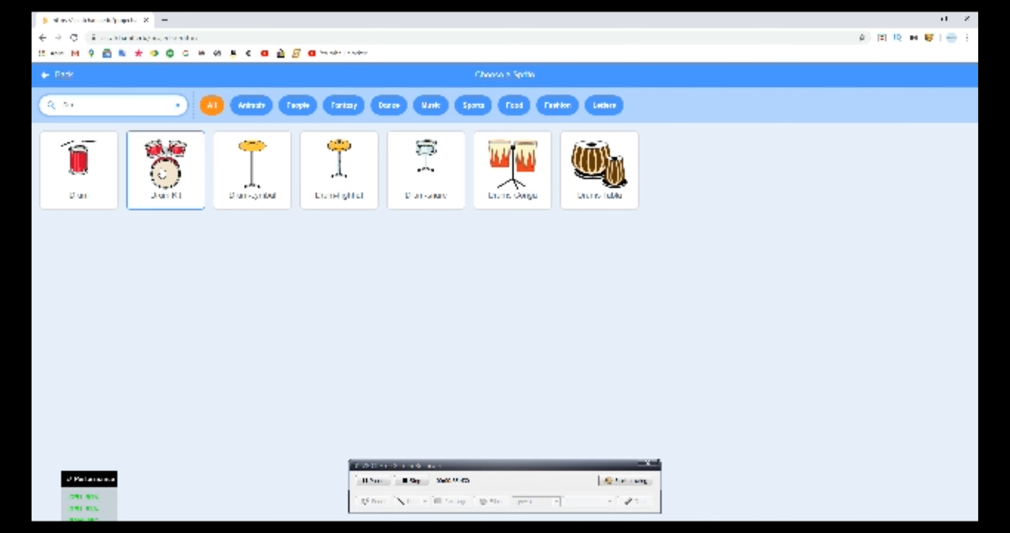
pyautogui.click(165, 170)
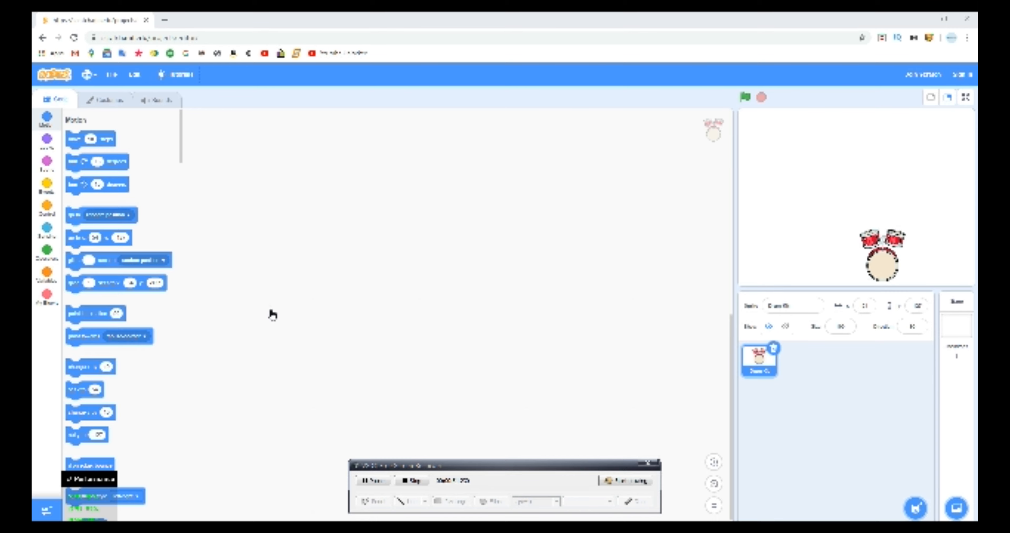
pyautogui.click(959, 508)
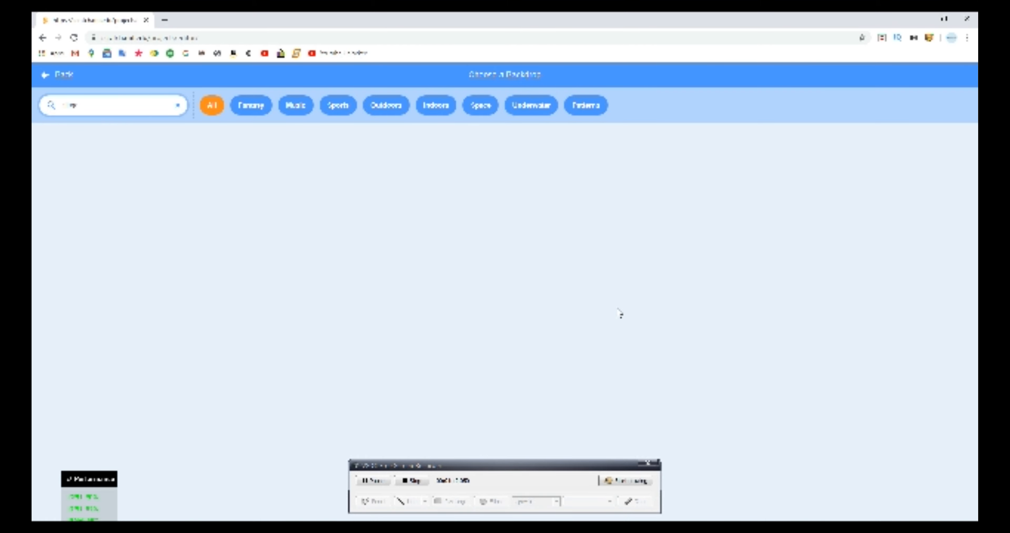
pyautogui.moveTo(358, 330)
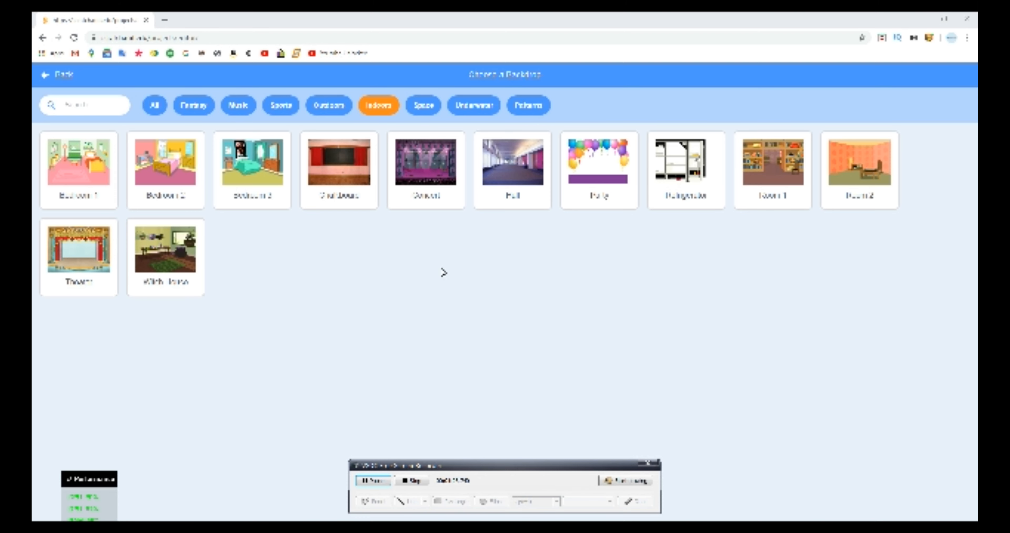
# Browse the Indoors backdrop category and choose the Theater stage scene.
pyautogui.click(166, 159)
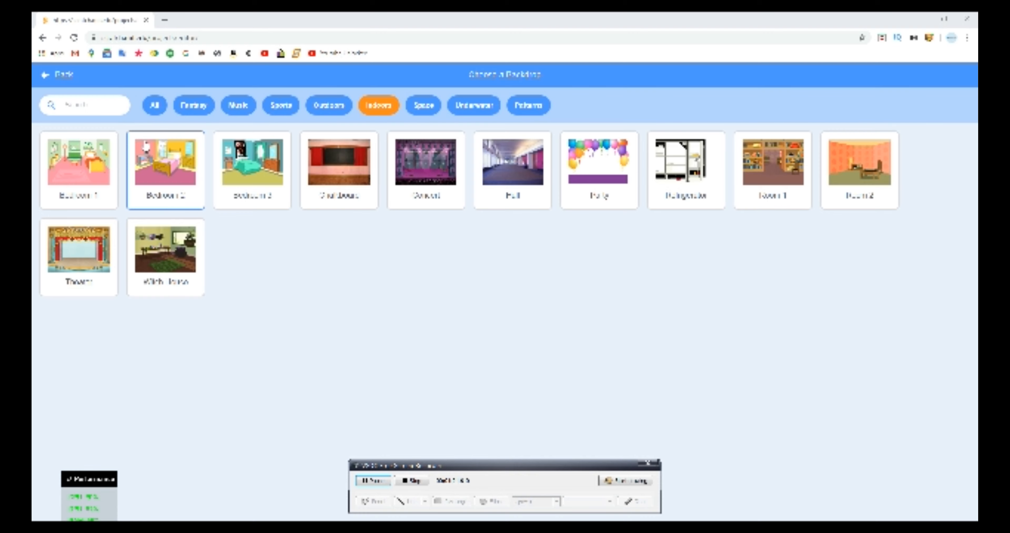
pyautogui.click(425, 161)
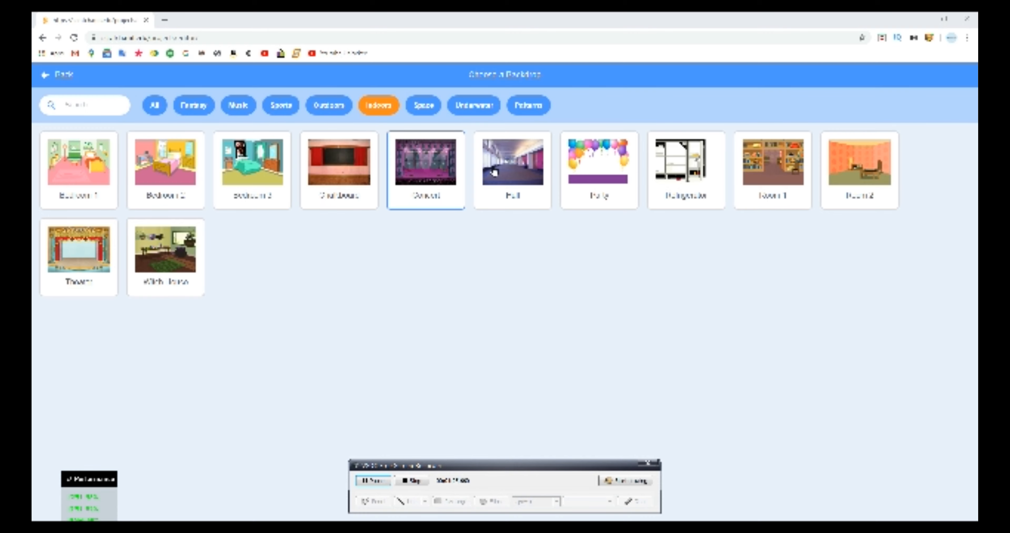
pyautogui.click(339, 163)
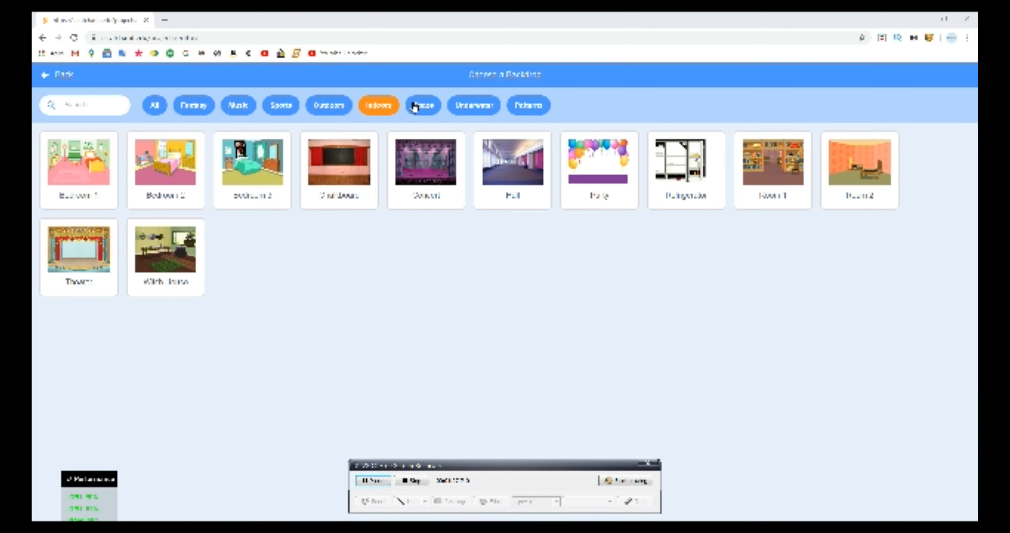
pyautogui.moveTo(596, 113)
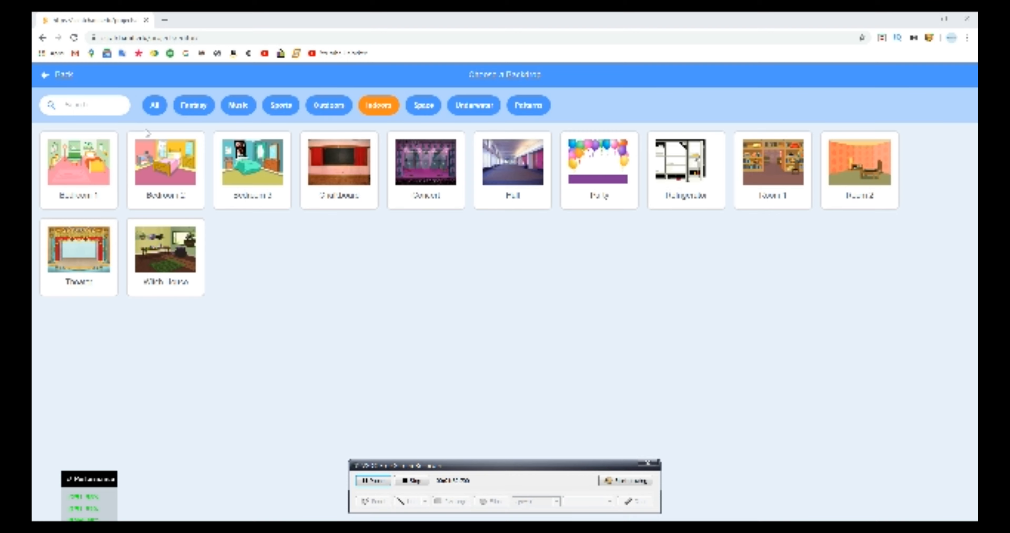
pyautogui.click(78, 247)
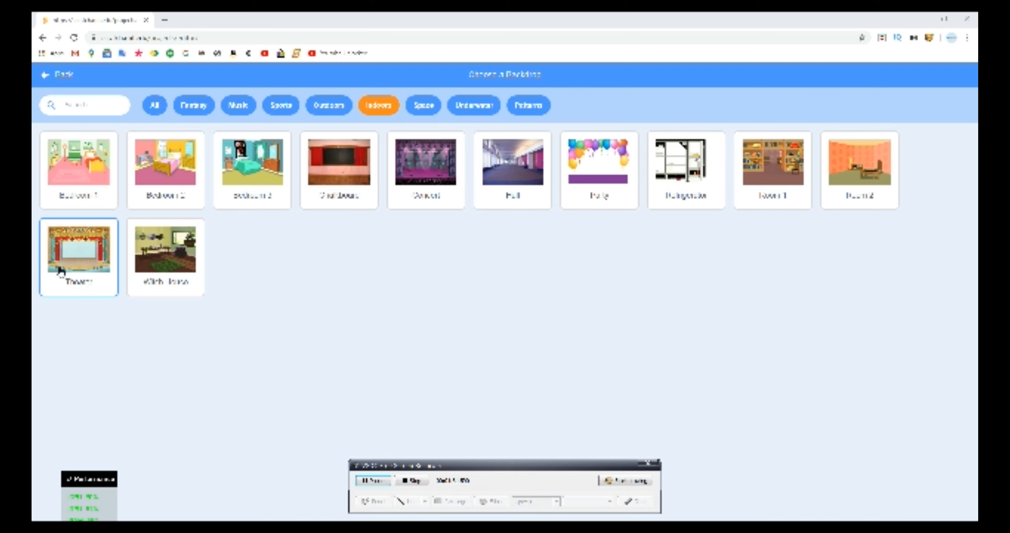
pyautogui.click(425, 159)
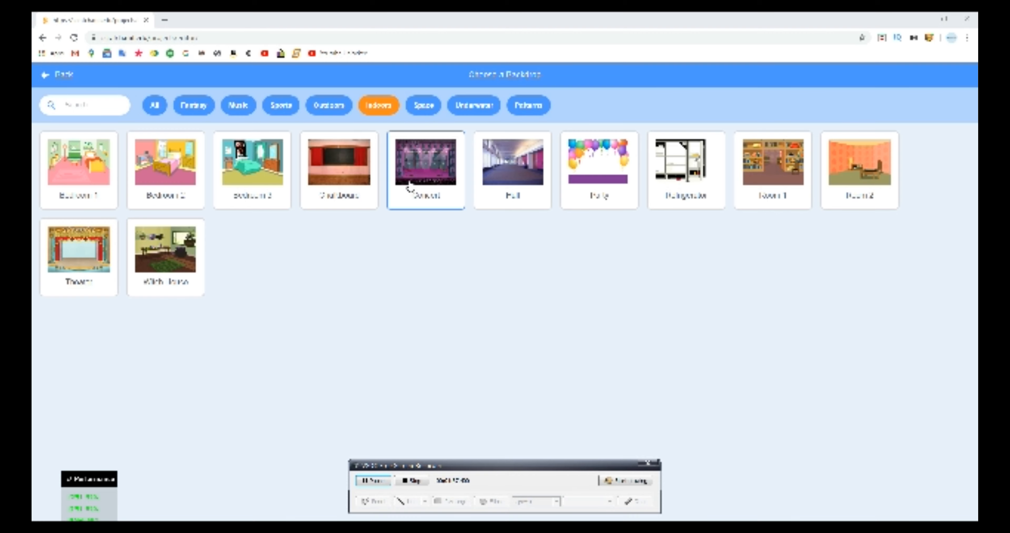
pyautogui.moveTo(418, 153)
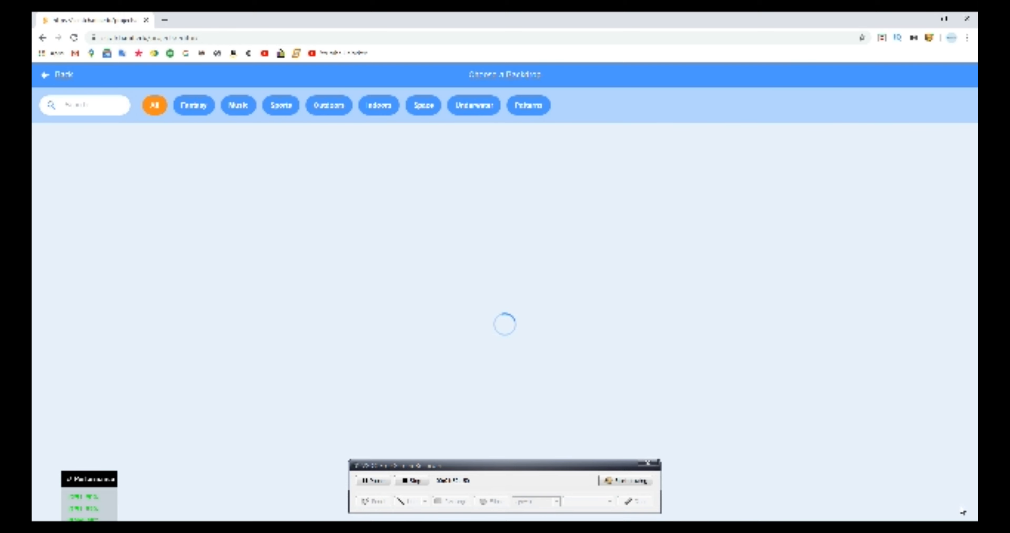
# Bring up the extension library listing Music, Pen and other extensions.
pyautogui.click(379, 105)
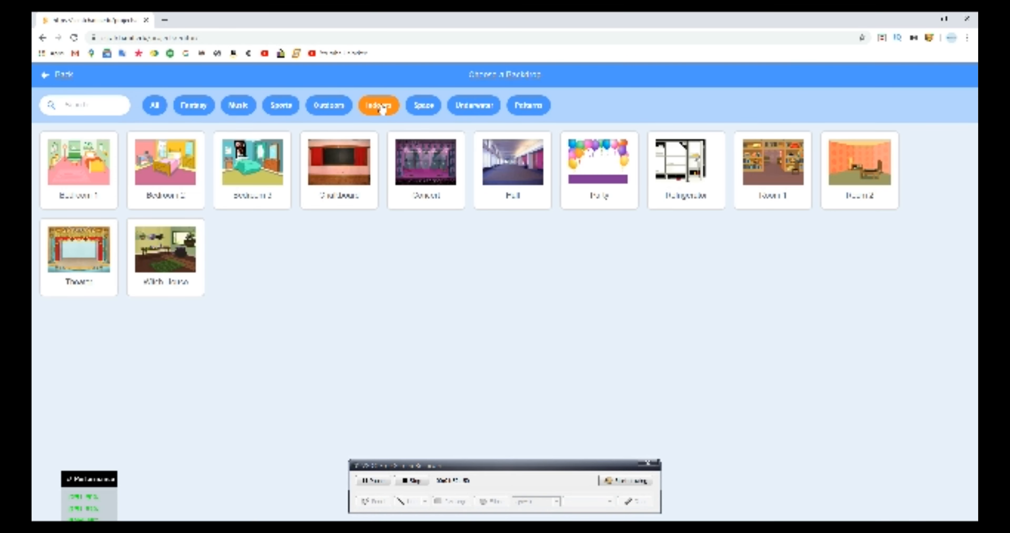
pyautogui.click(79, 248)
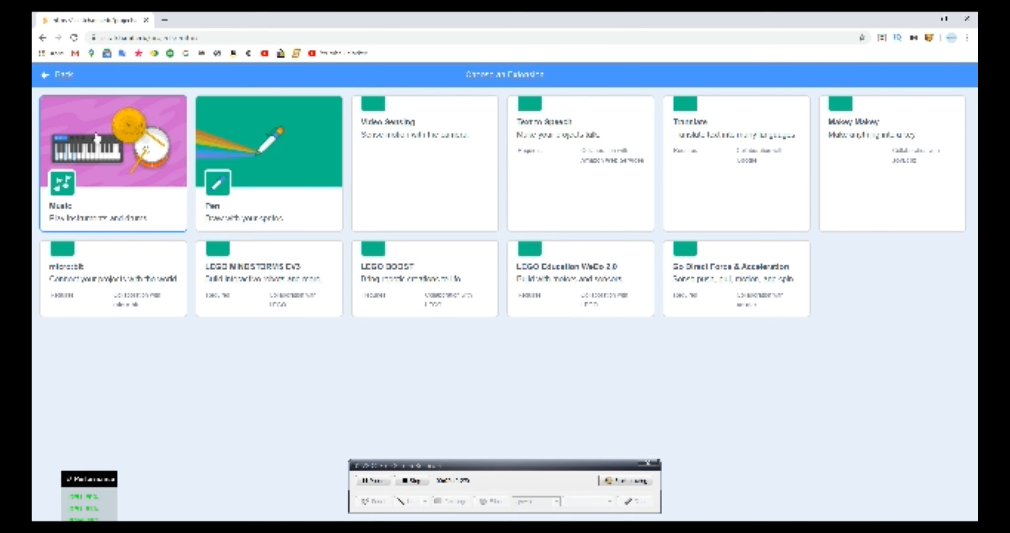
# Add the Music extension and place a 'play drum for 0.25 beats' block in the code area.
pyautogui.click(112, 161)
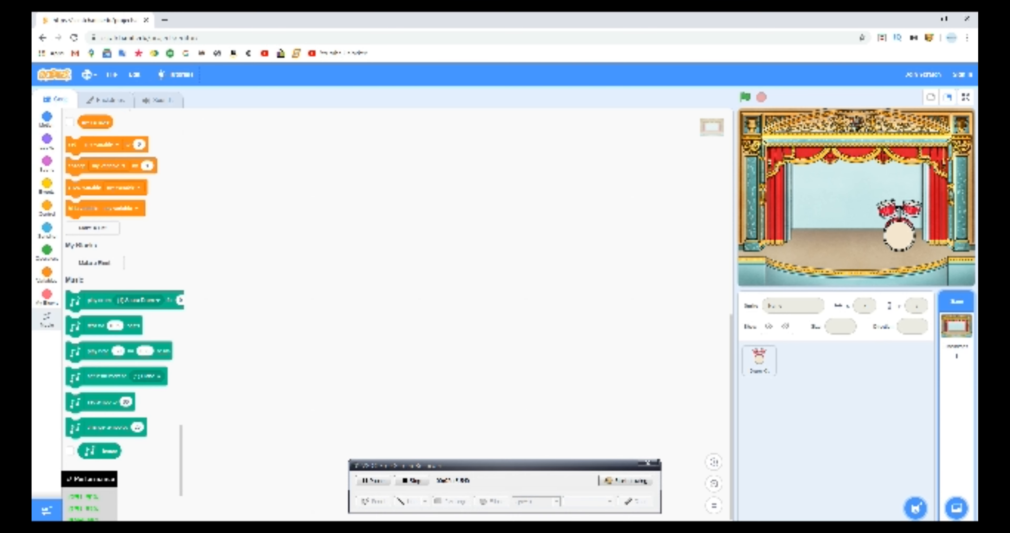
pyautogui.scroll(-3)
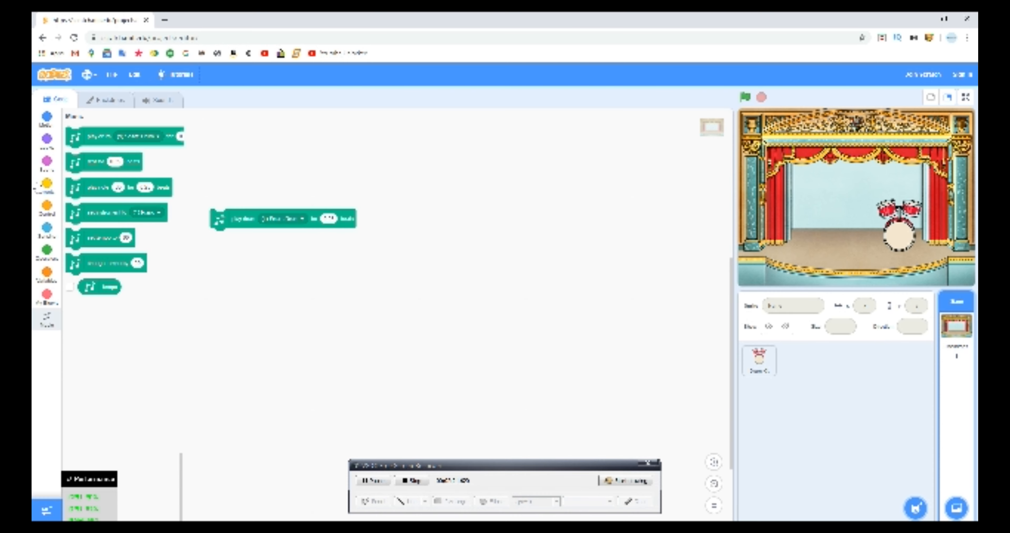
# Attach a 'when key pressed' hat to the drum block and duplicate the drum block below the script.
pyautogui.click(45, 212)
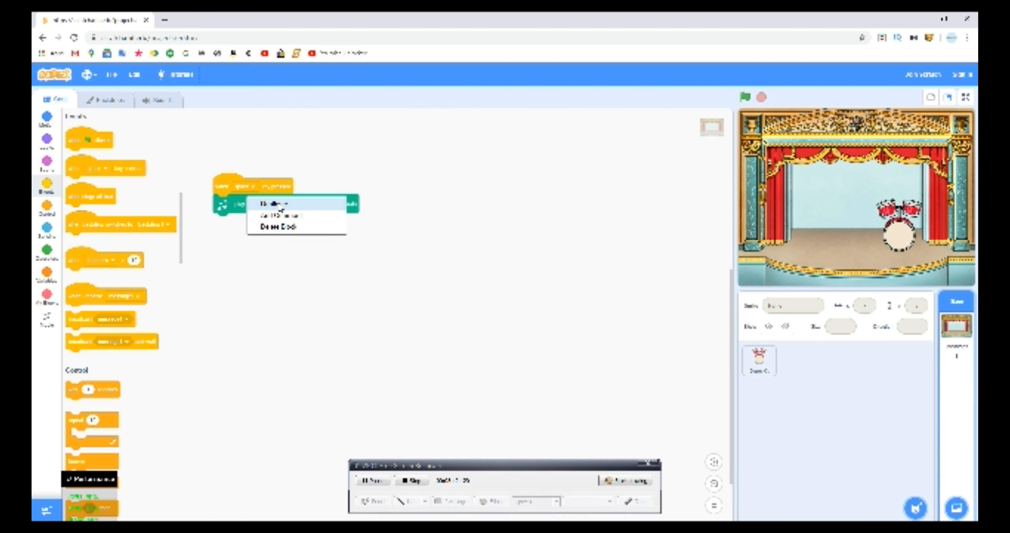
pyautogui.click(271, 205)
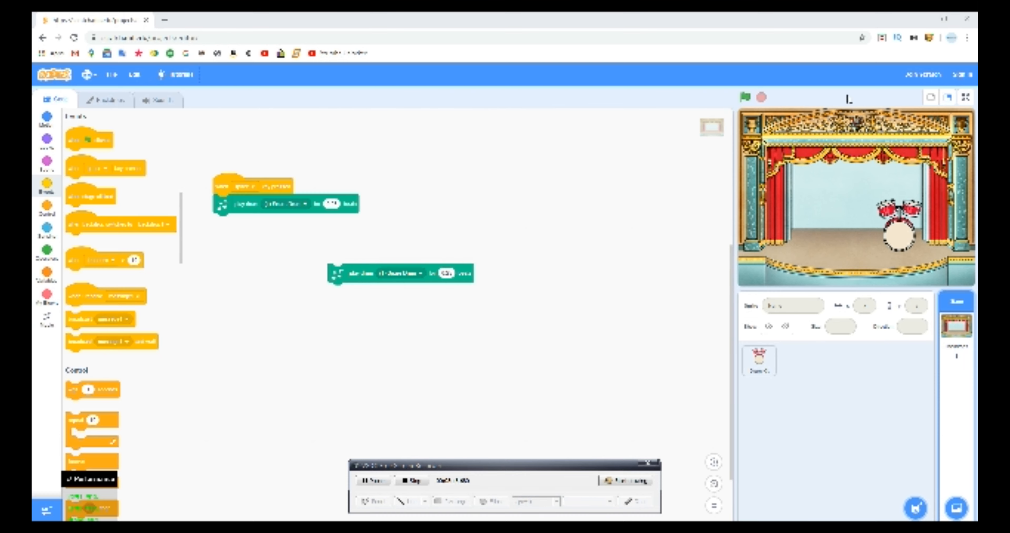
pyautogui.click(915, 508)
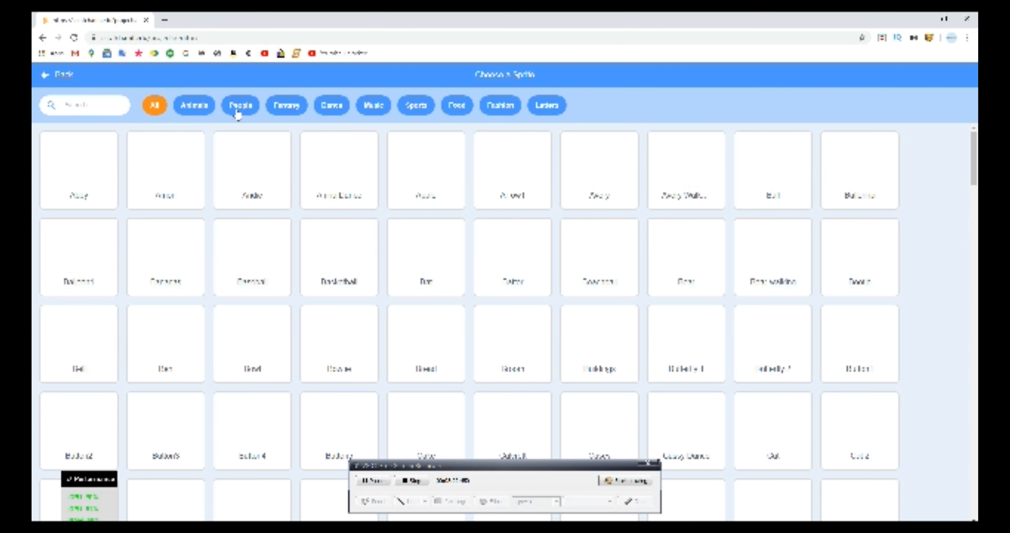
pyautogui.click(240, 106)
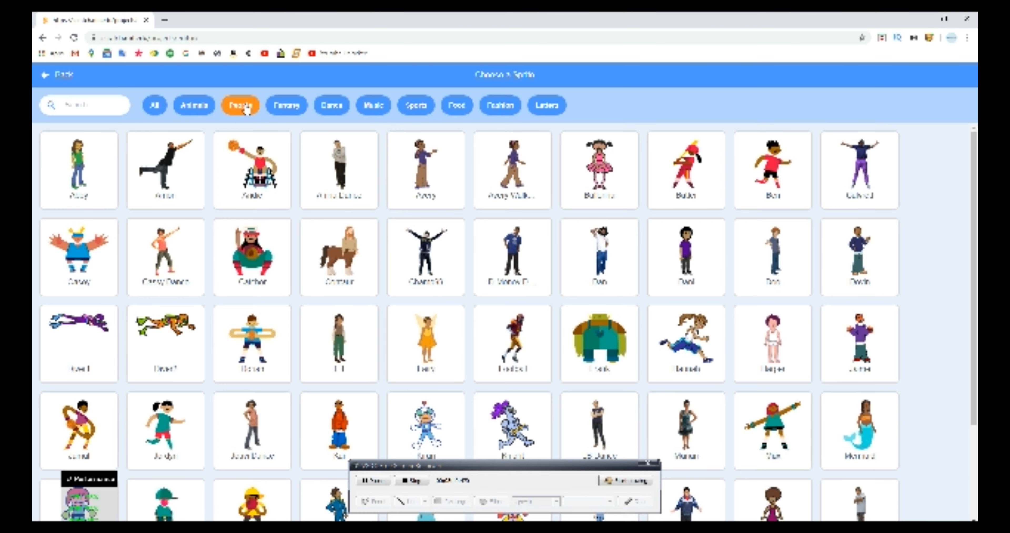
pyautogui.click(339, 343)
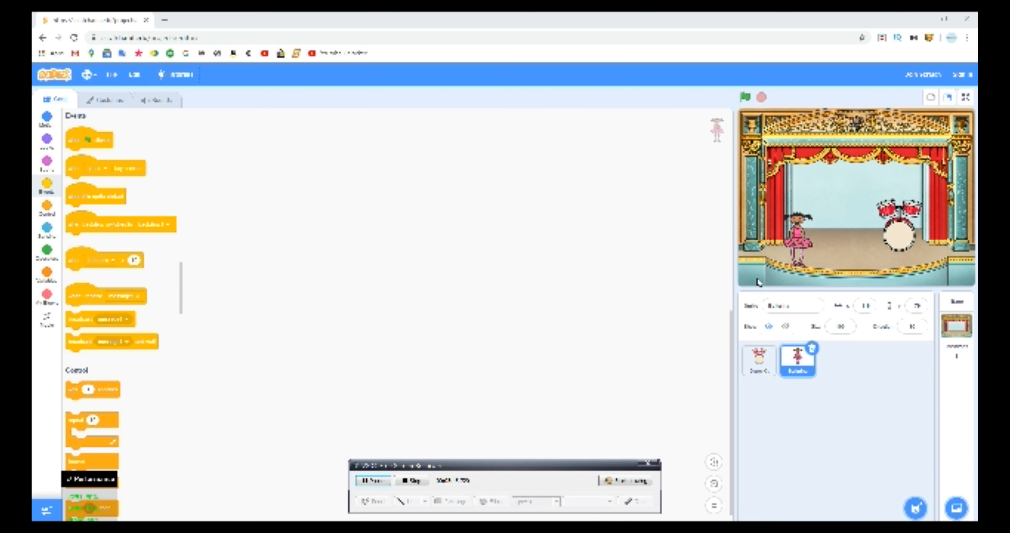
pyautogui.moveTo(810, 238)
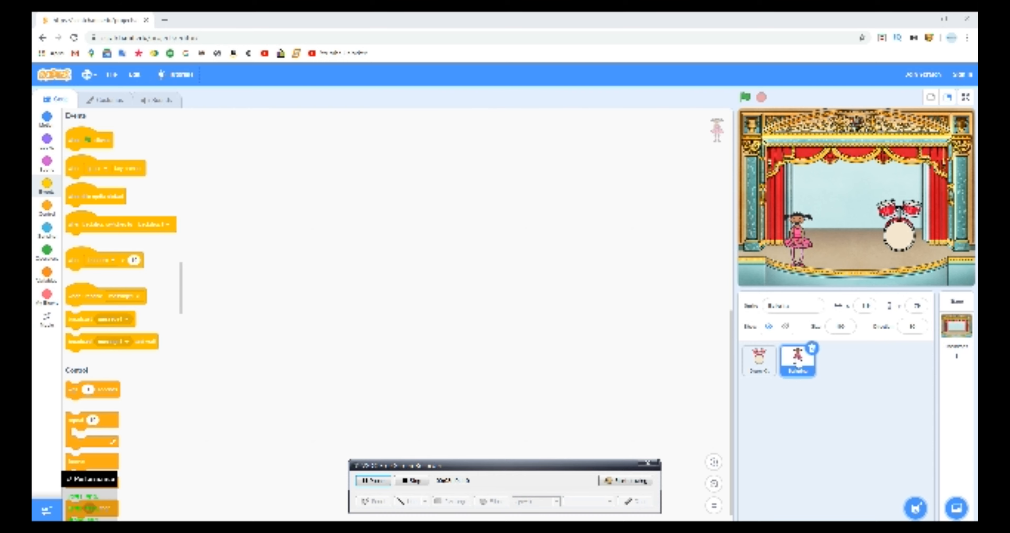
pyautogui.moveTo(702, 226)
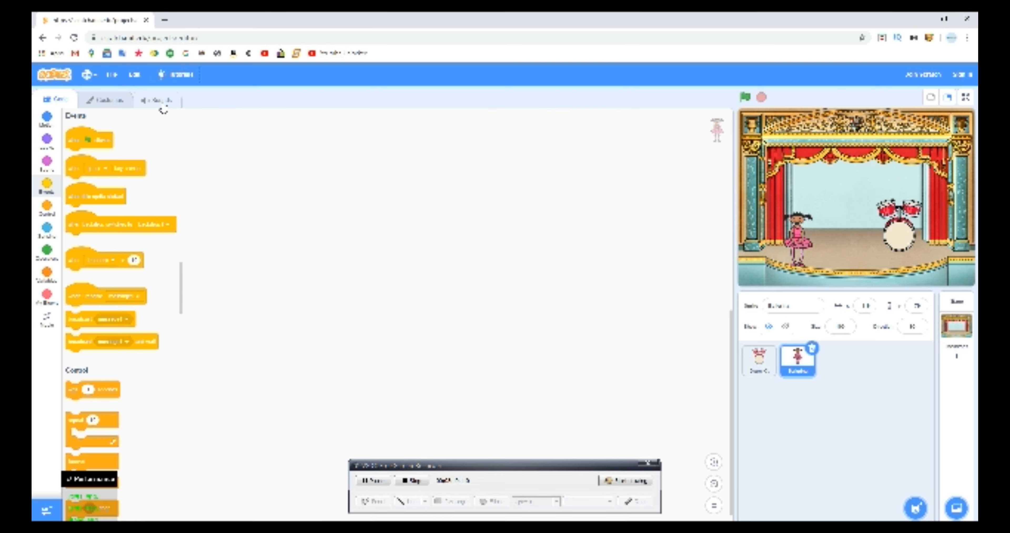
# Show the Ballerina sprite's Sounds list with its default sound waveform.
pyautogui.click(154, 100)
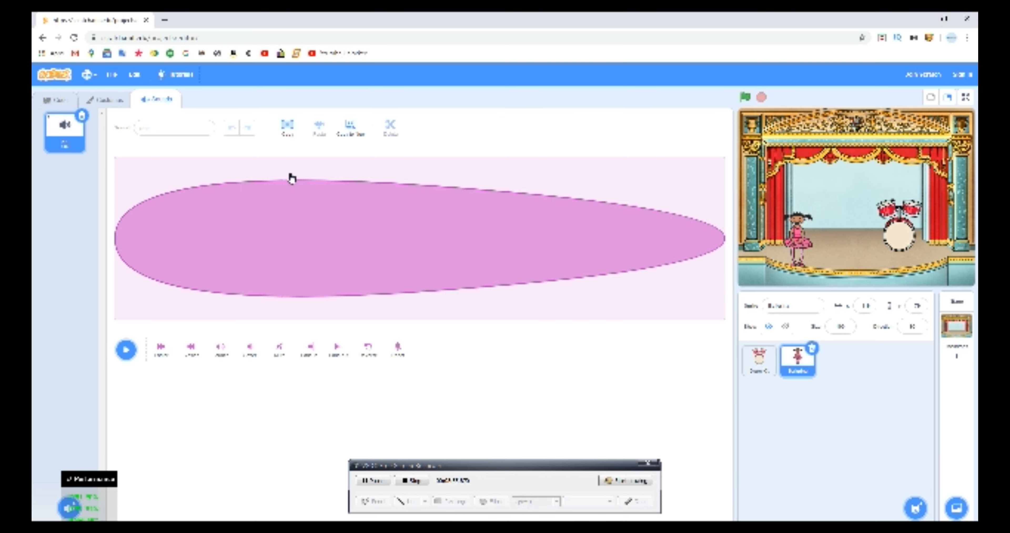
pyautogui.click(372, 481)
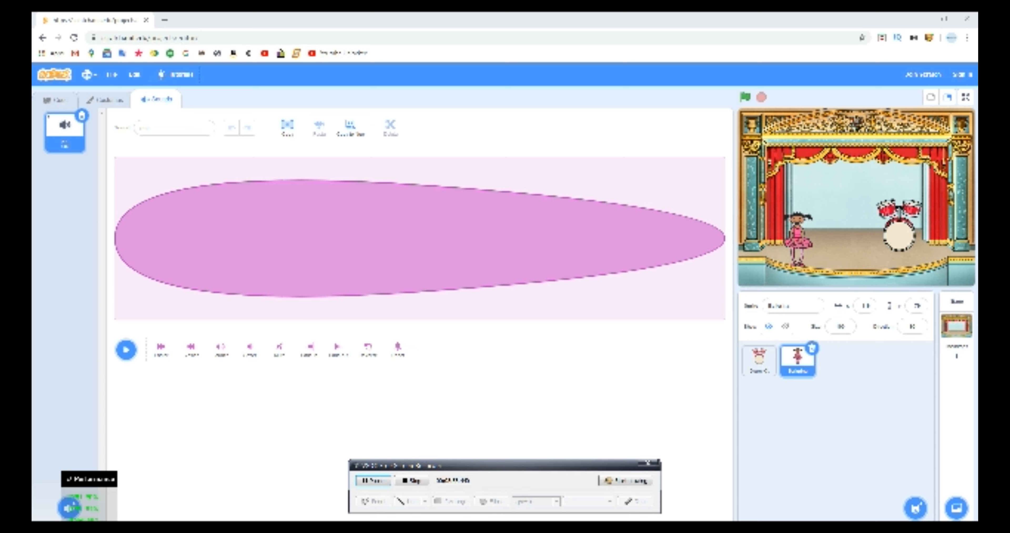
pyautogui.moveTo(58, 509)
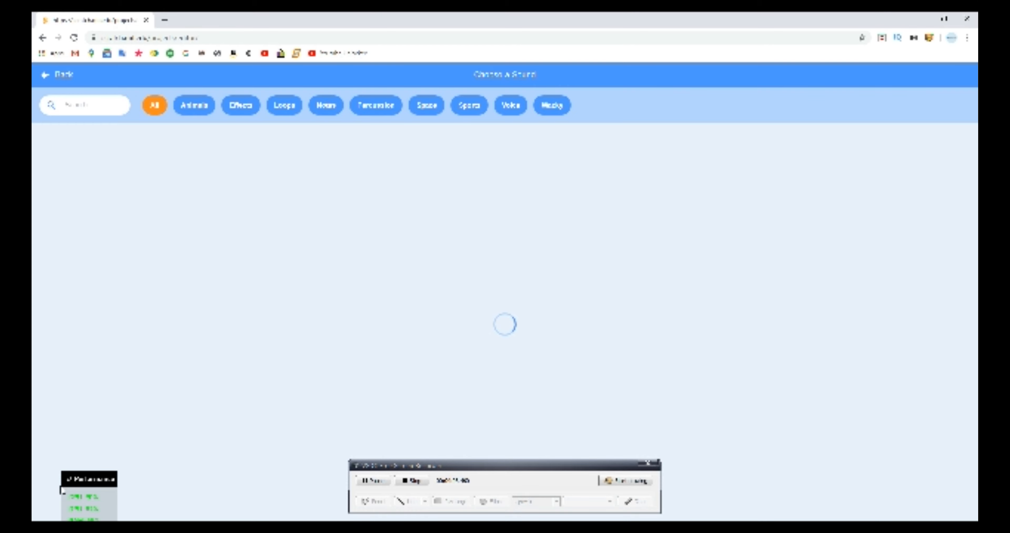
pyautogui.moveTo(353, 392)
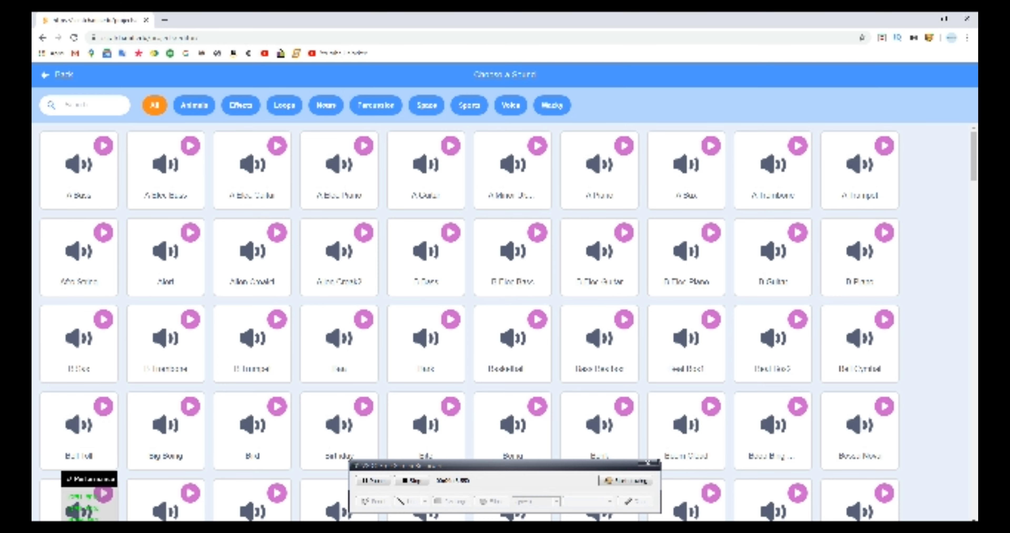
pyautogui.moveTo(346, 104)
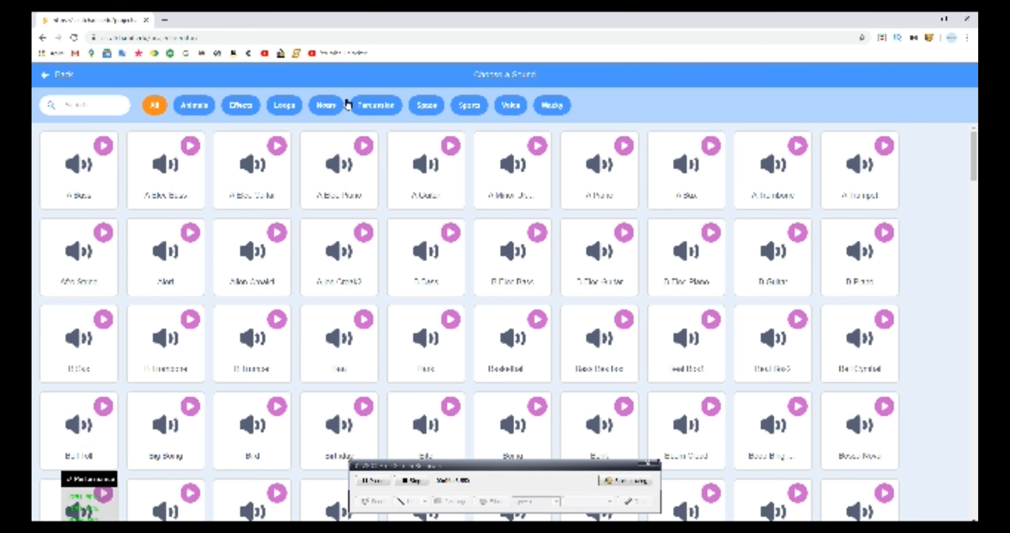
pyautogui.moveTo(511, 110)
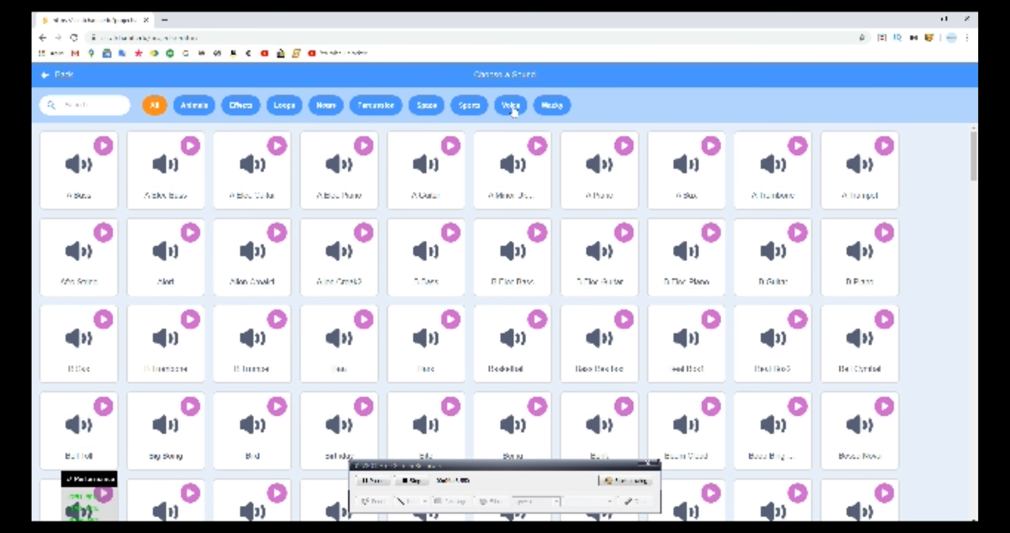
# Filter the sound library to Voice, preview a singer sound and add it to the Ballerina.
pyautogui.click(511, 106)
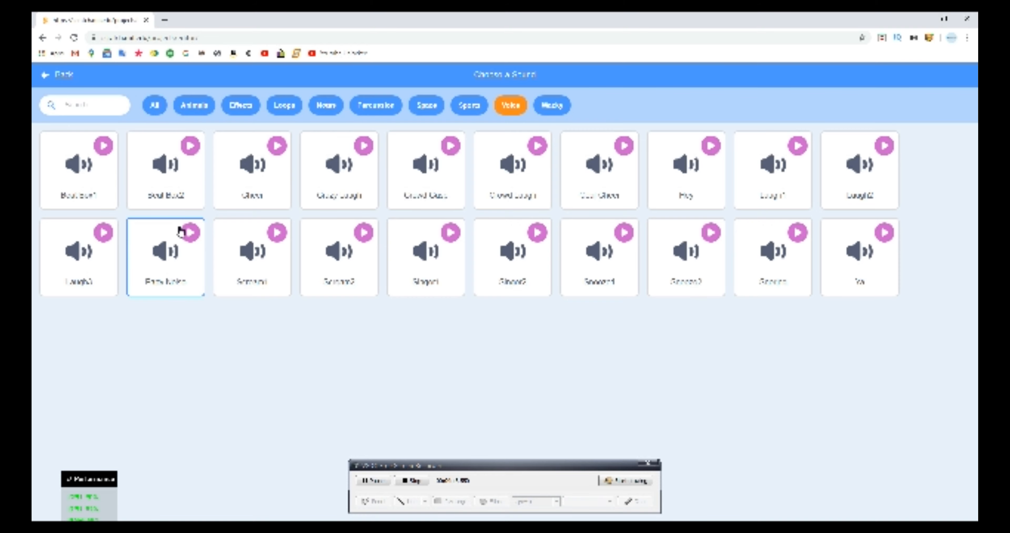
pyautogui.click(425, 257)
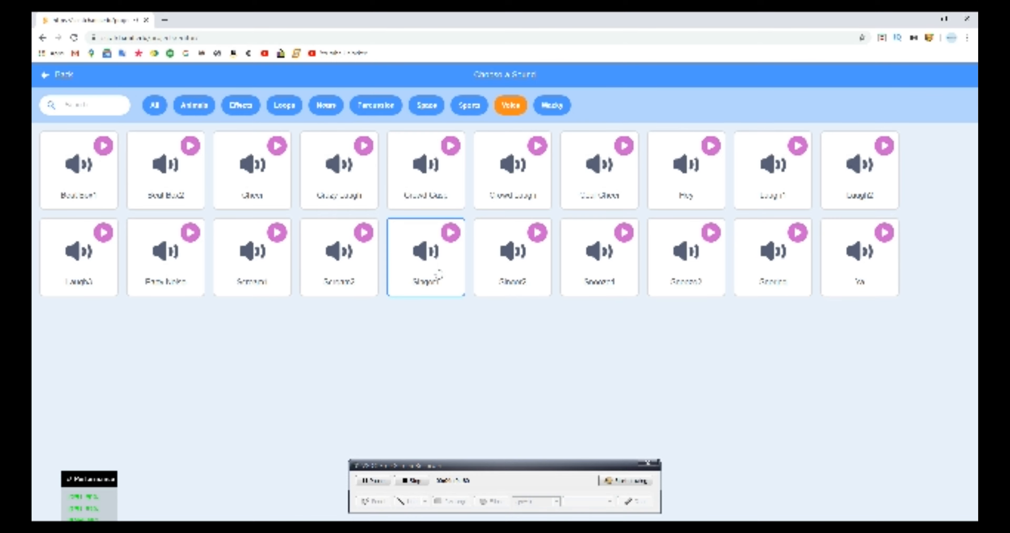
pyautogui.click(426, 250)
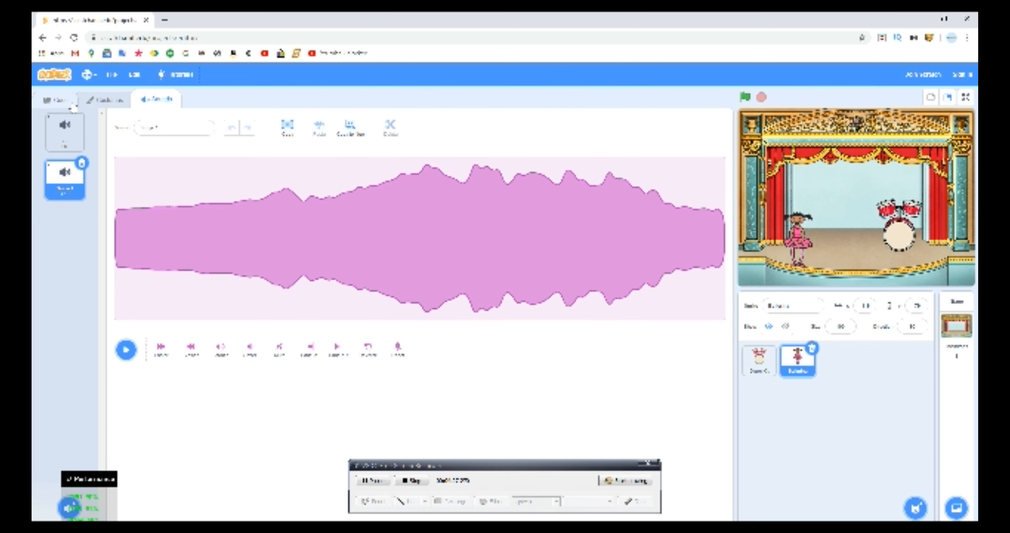
# Start a Ballerina script with a 'when left arrow key pressed' event.
pyautogui.click(56, 100)
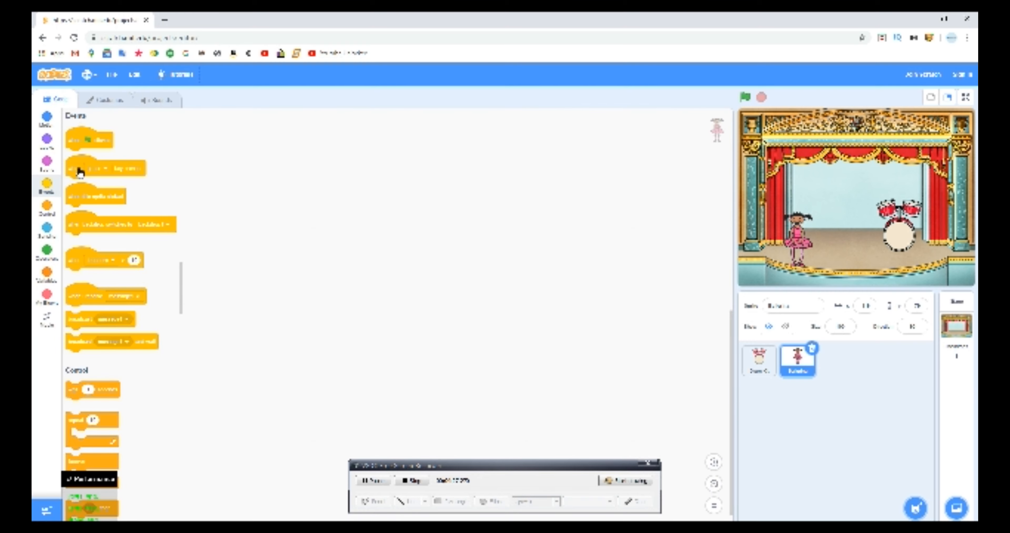
pyautogui.moveTo(106, 167); pyautogui.dragTo(268, 164)
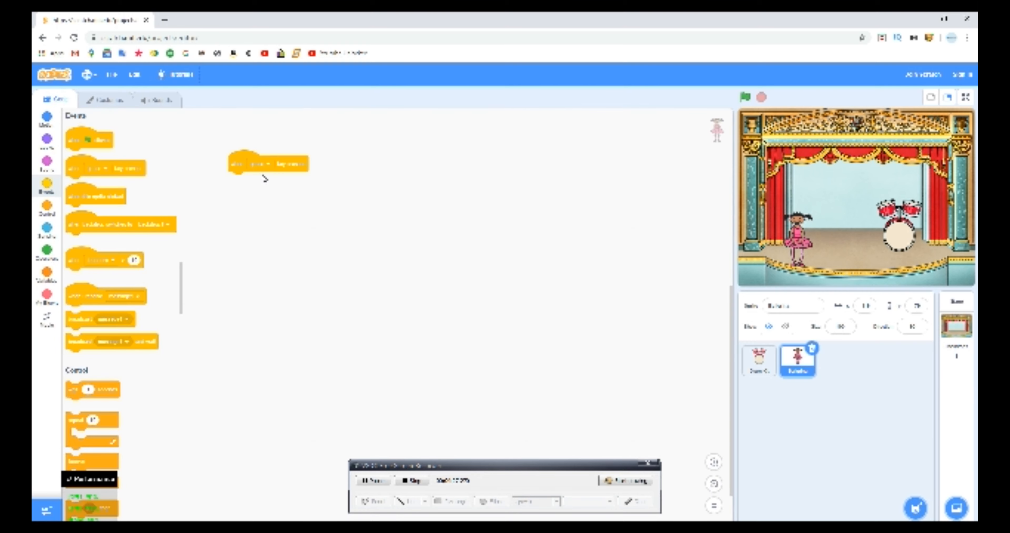
pyautogui.click(263, 163)
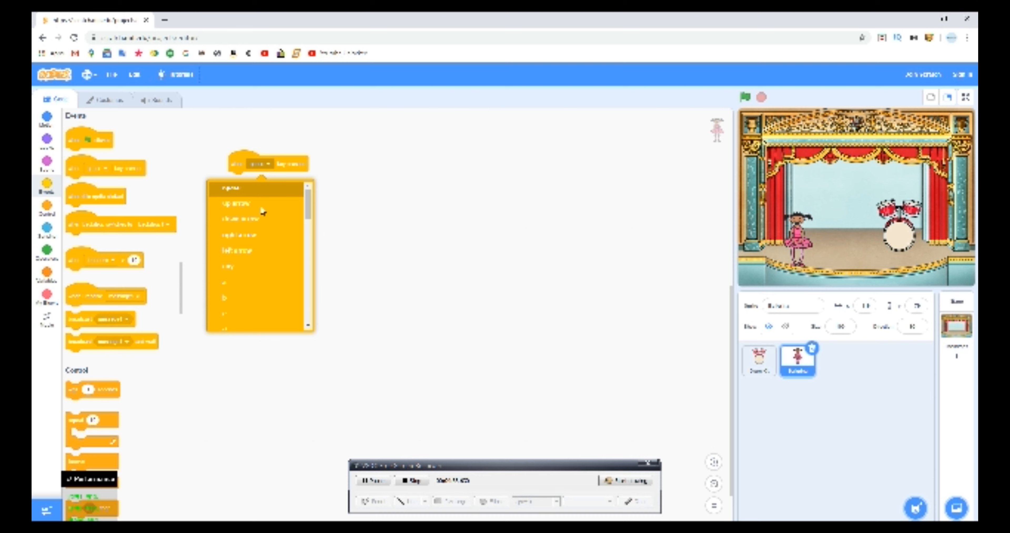
pyautogui.click(238, 250)
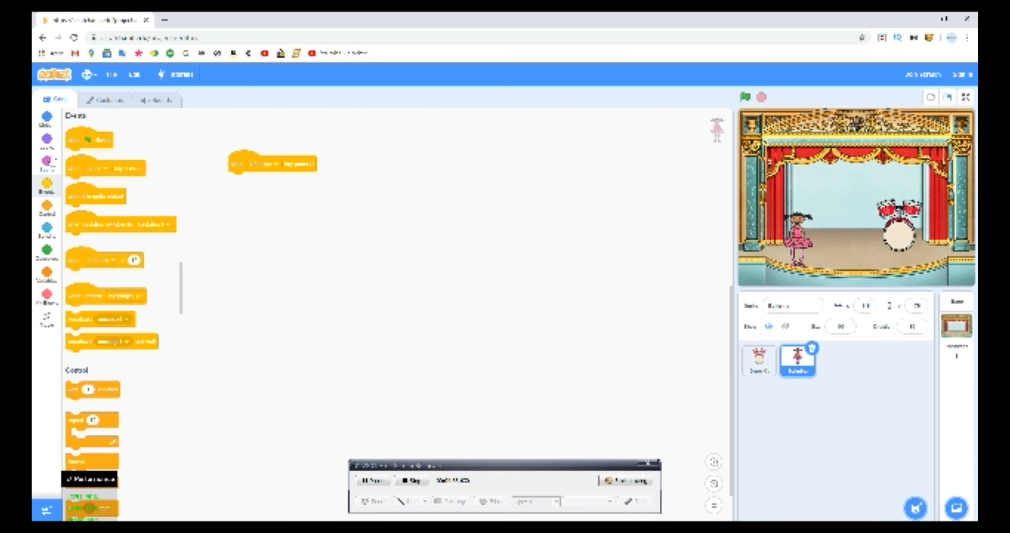
# Attach 'play sound until done' with the voice sound and run the script to hear it.
pyautogui.click(46, 166)
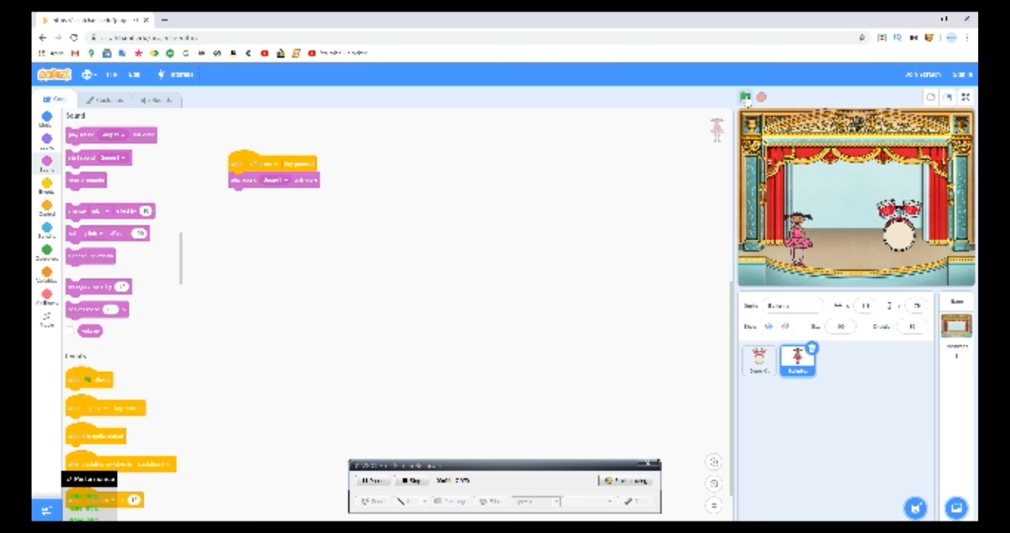
pyautogui.click(746, 97)
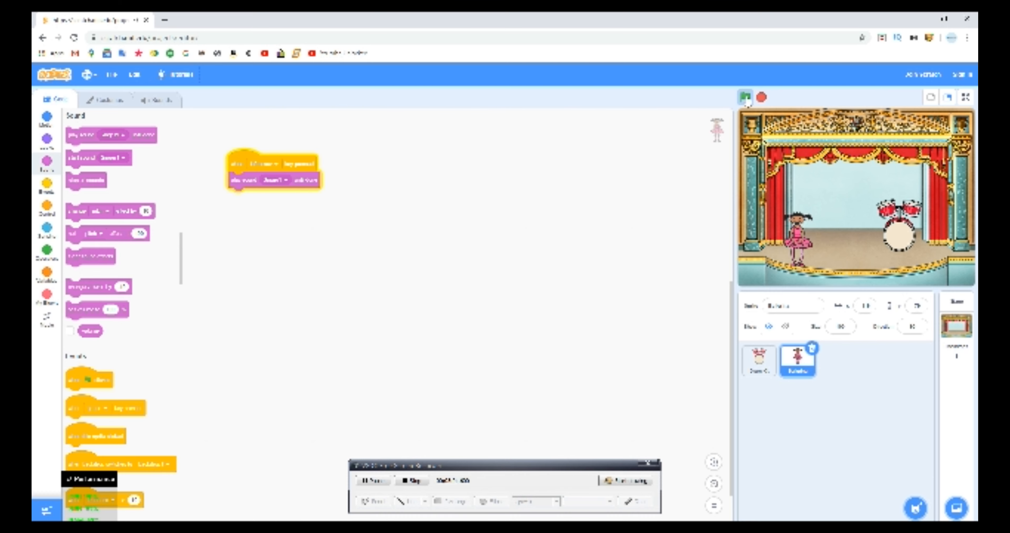
pyautogui.click(745, 97)
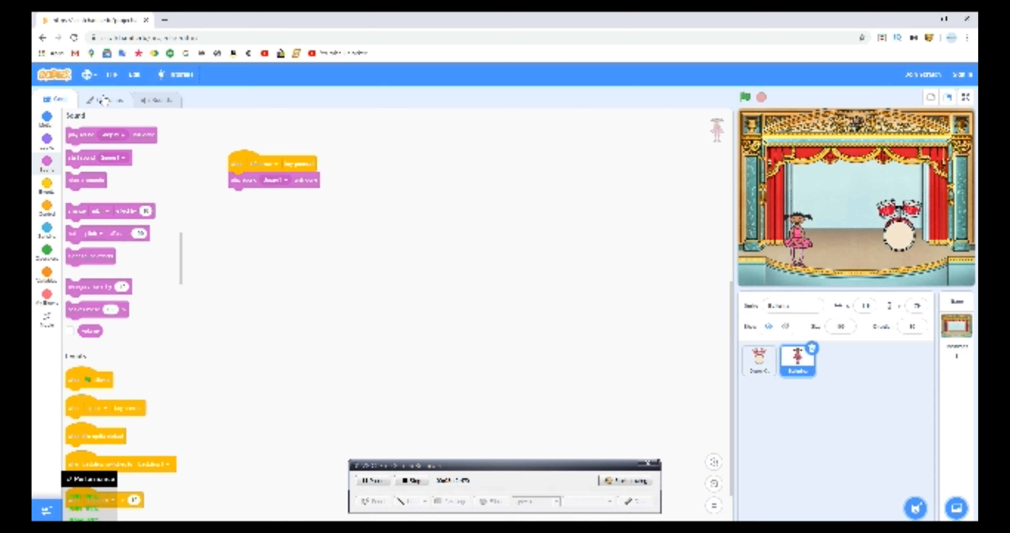
# Review the Ballerina's costumes and duplicate the first costume as a new one.
pyautogui.click(110, 101)
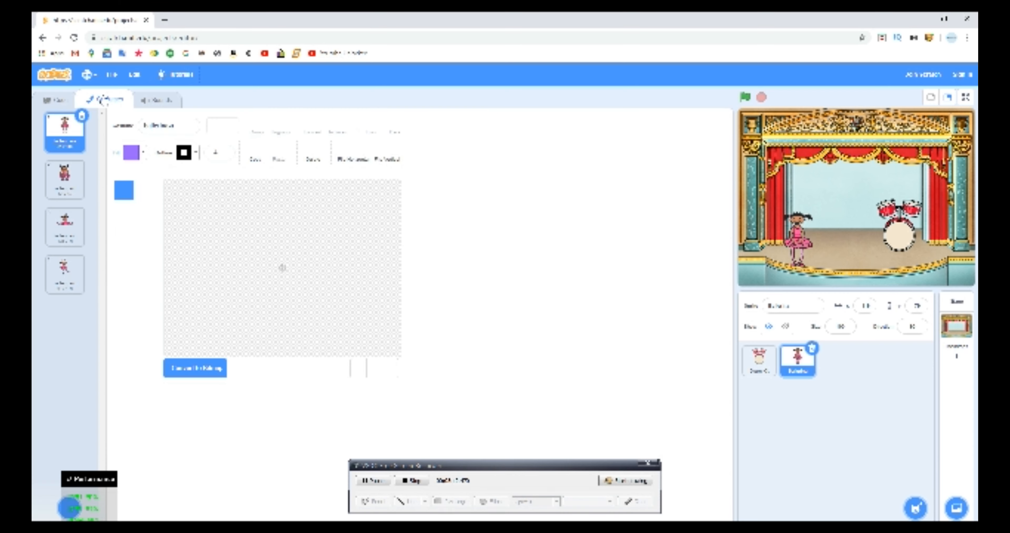
pyautogui.click(64, 179)
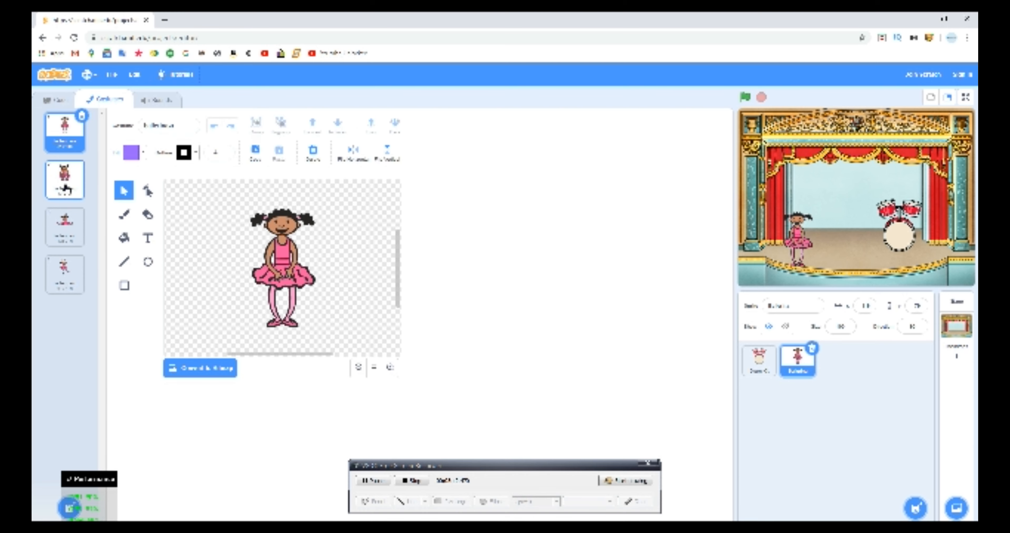
pyautogui.click(64, 227)
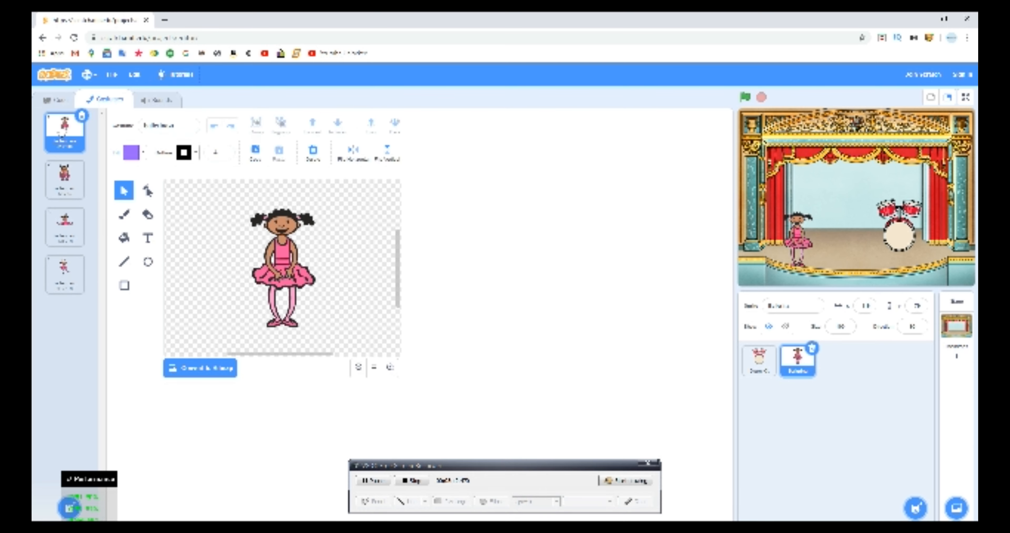
pyautogui.rightClick(63, 128)
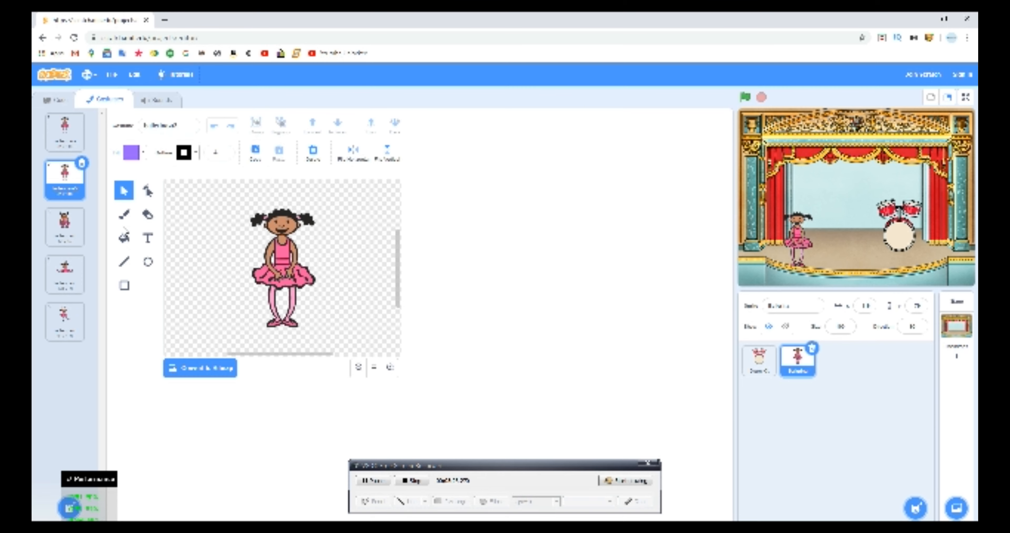
# Draw singing lines by the ballerina's mouth and rename her costumes Singing and Not Singing.
pyautogui.click(123, 261)
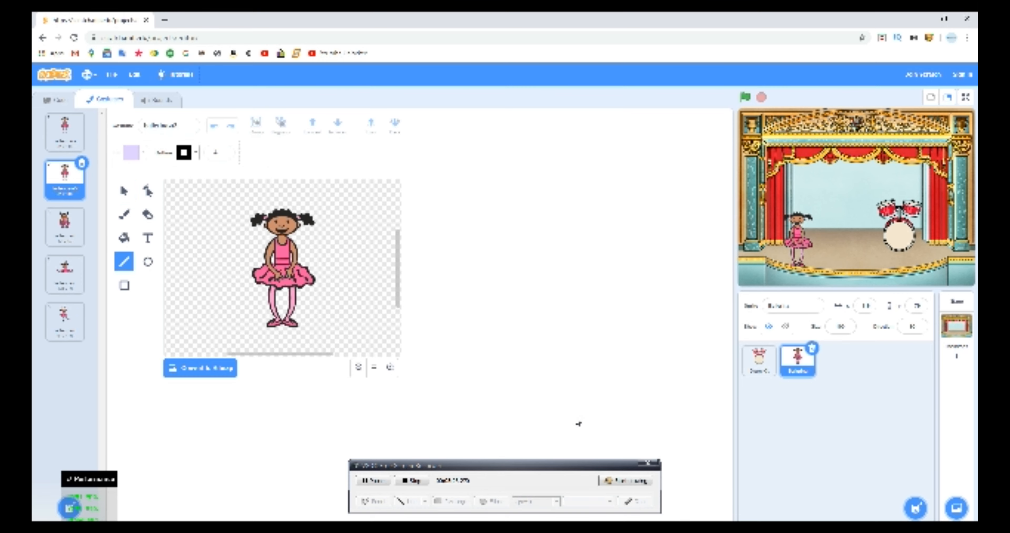
pyautogui.moveTo(333, 266)
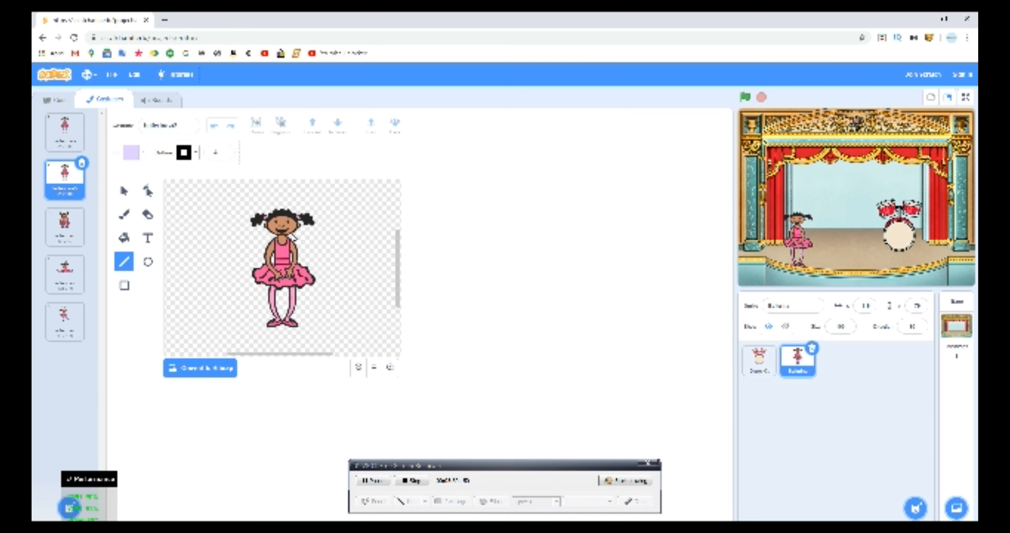
pyautogui.moveTo(324, 269)
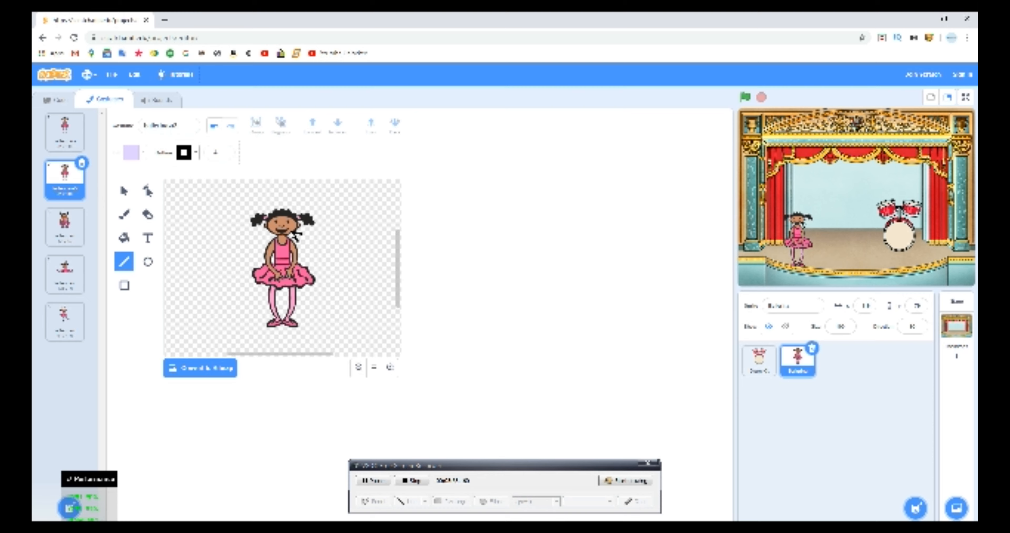
pyautogui.moveTo(294, 234)
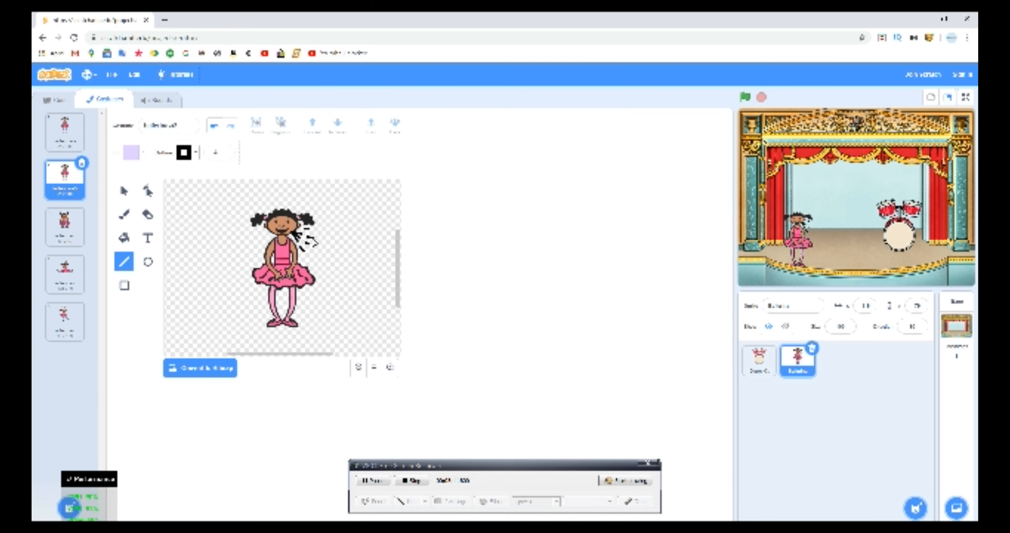
pyautogui.moveTo(409, 284)
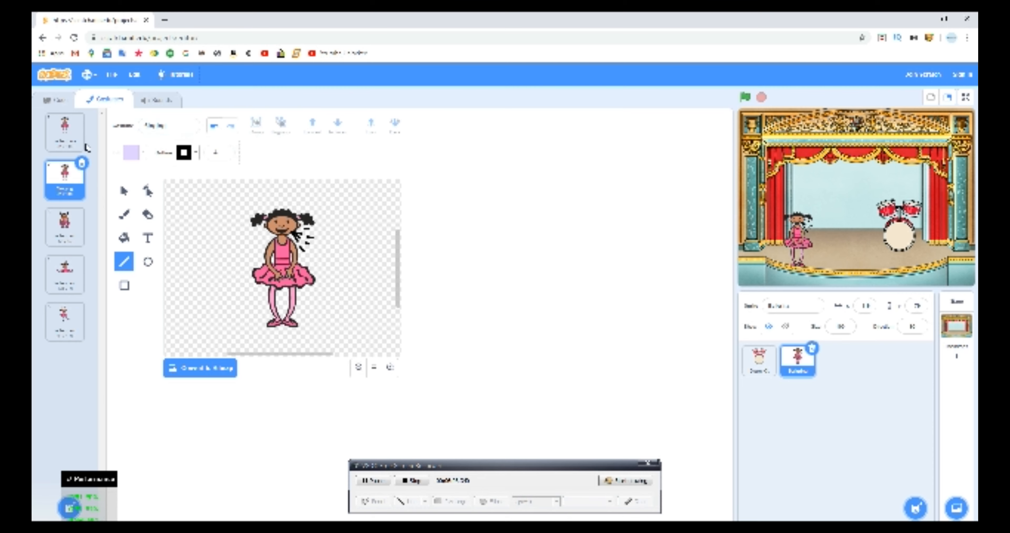
pyautogui.click(65, 132)
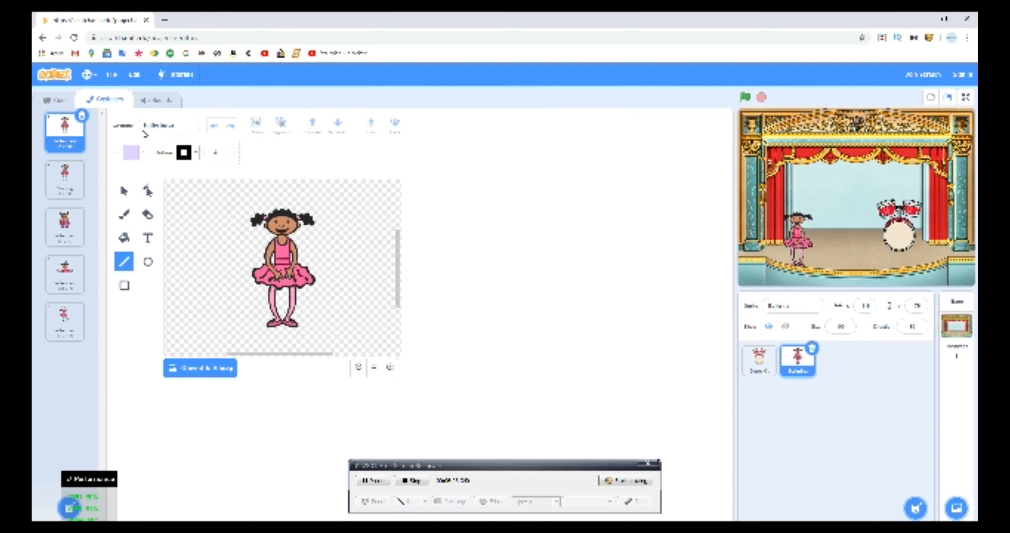
pyautogui.click(169, 126)
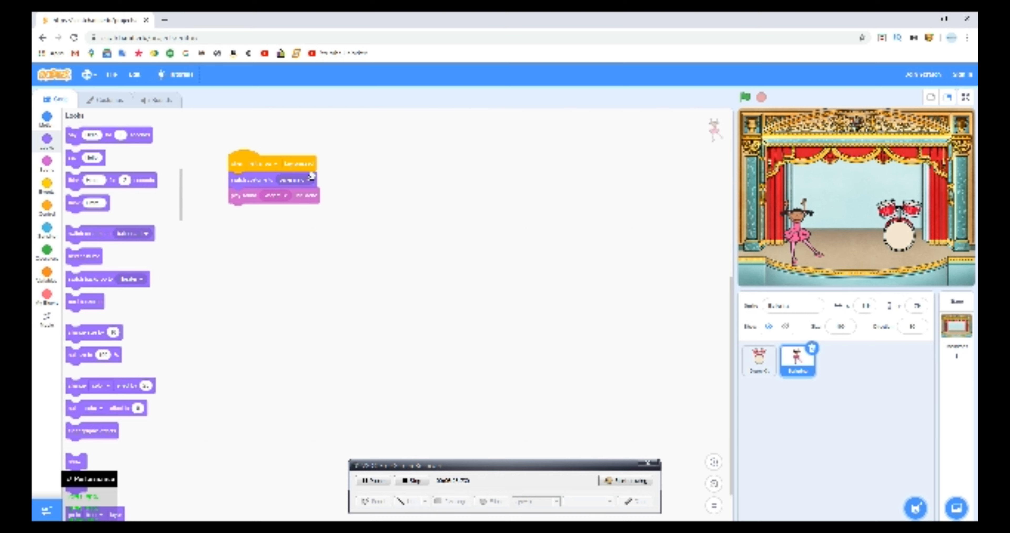
# Set the first switch to Singing and the final switch to Not Singing, then run the script.
pyautogui.click(293, 180)
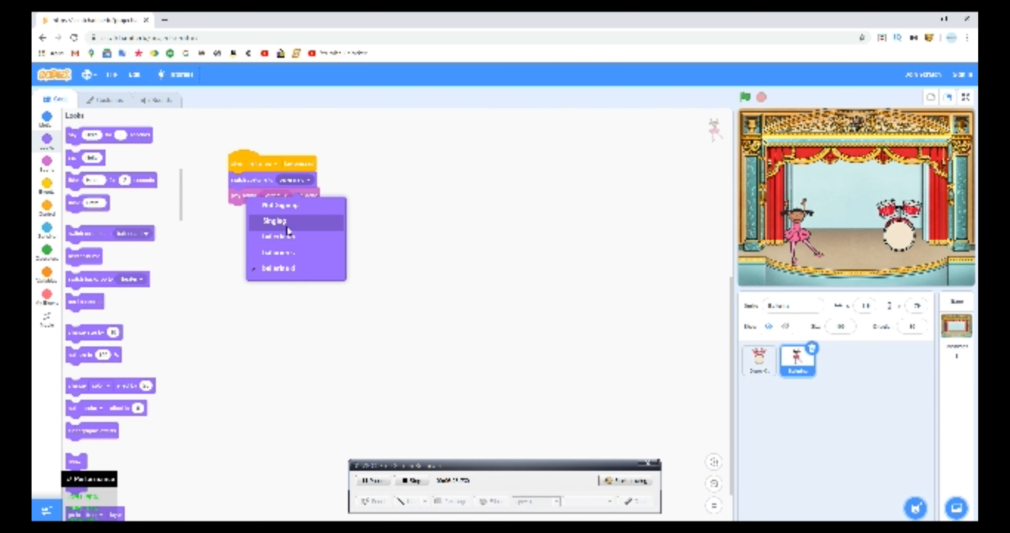
pyautogui.click(272, 221)
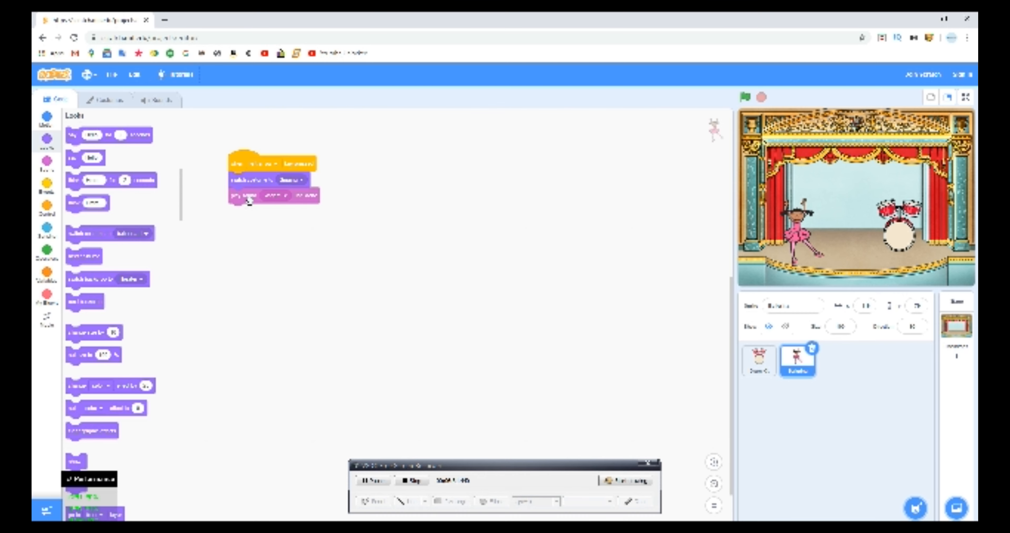
pyautogui.moveTo(89, 240)
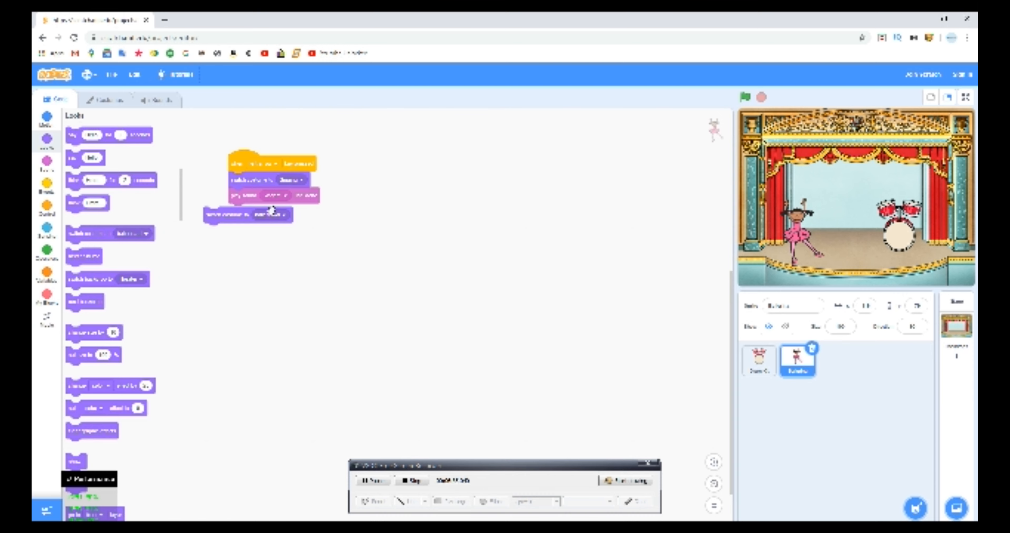
pyautogui.click(271, 214)
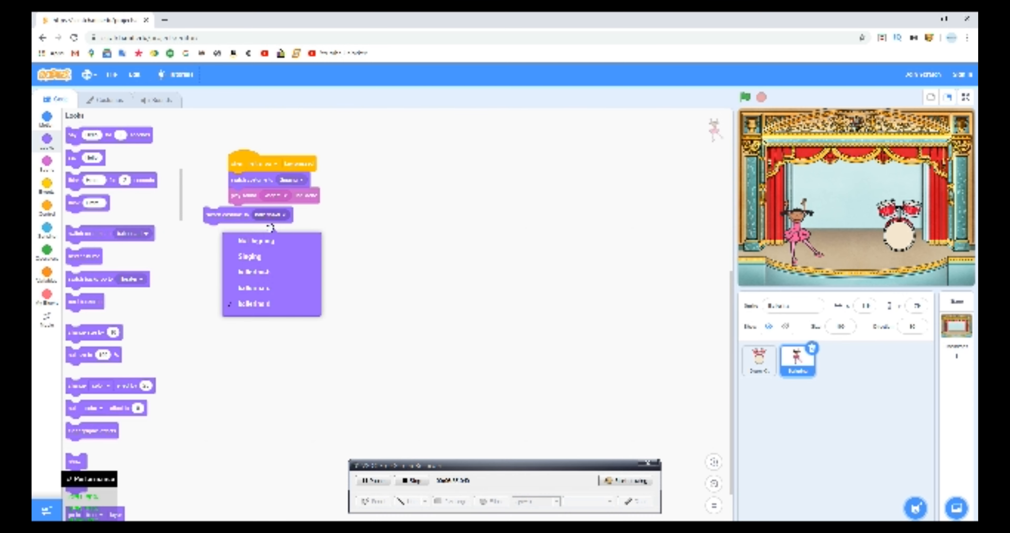
pyautogui.click(248, 214)
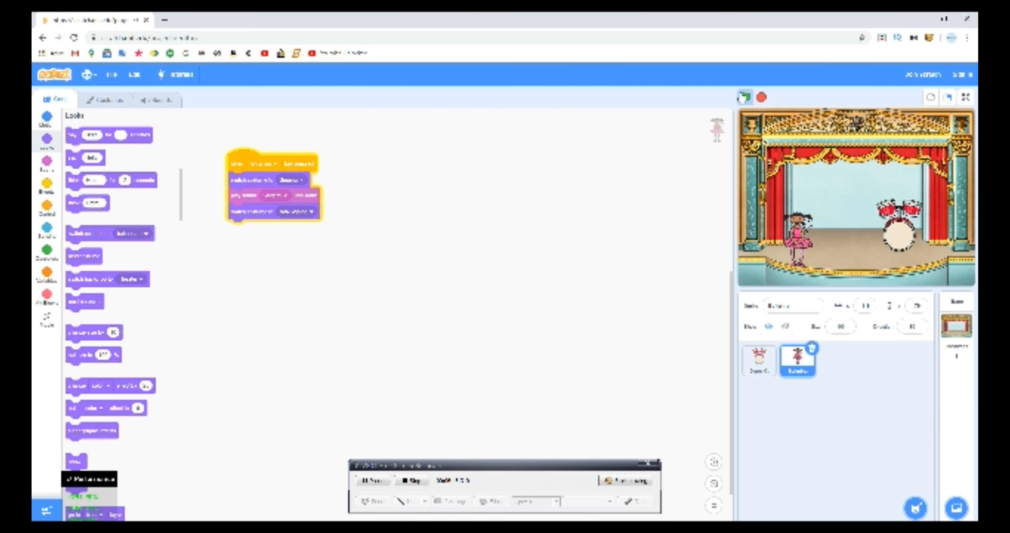
pyautogui.click(744, 97)
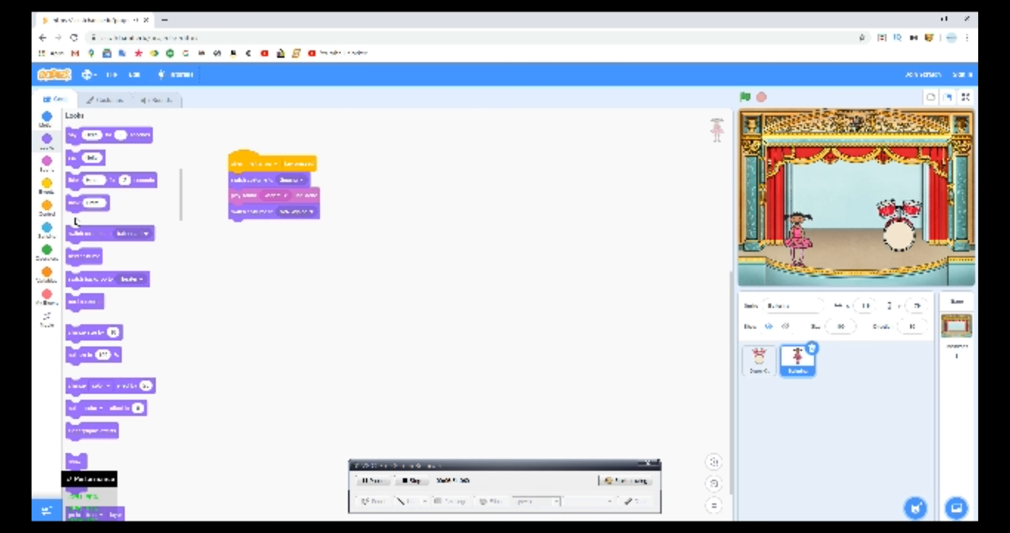
pyautogui.moveTo(479, 204)
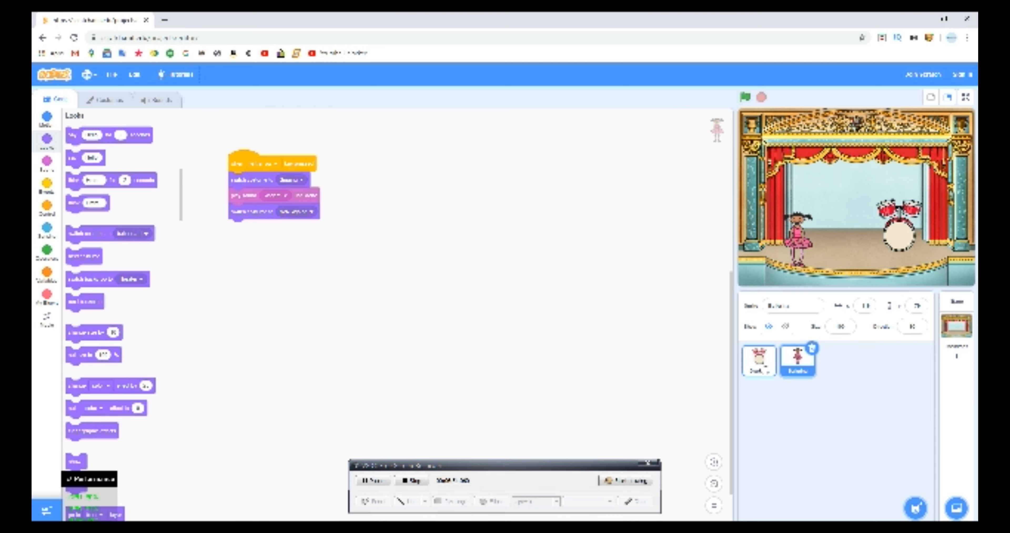
# Rename the Drum Kit's struck and first costumes in Costumes, then return to its code.
pyautogui.click(758, 359)
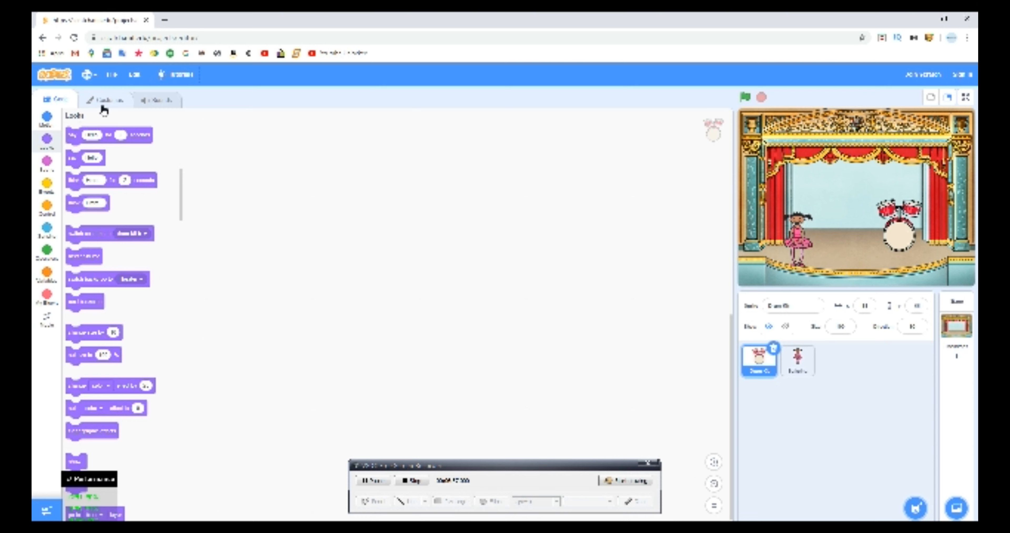
pyautogui.click(105, 100)
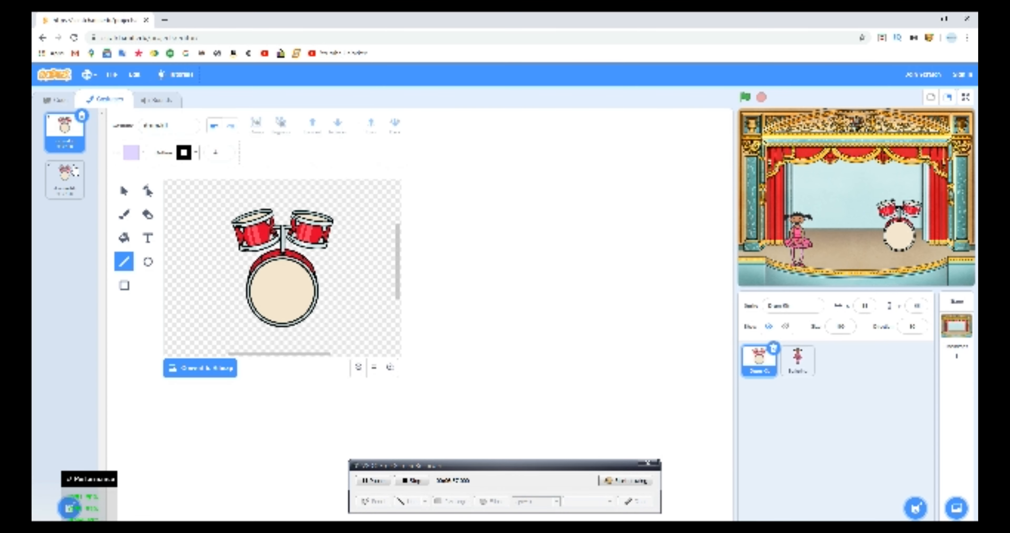
pyautogui.click(64, 178)
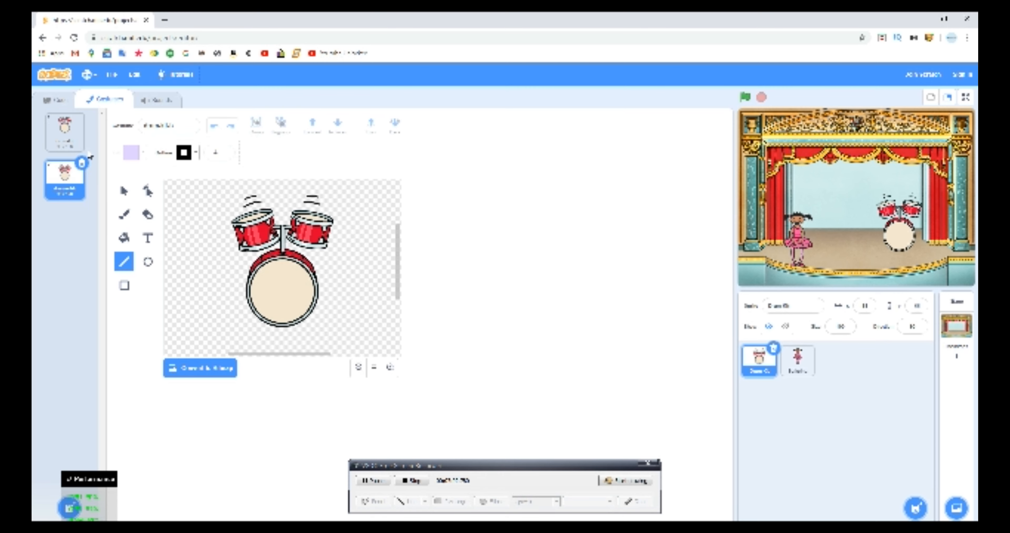
pyautogui.click(169, 125)
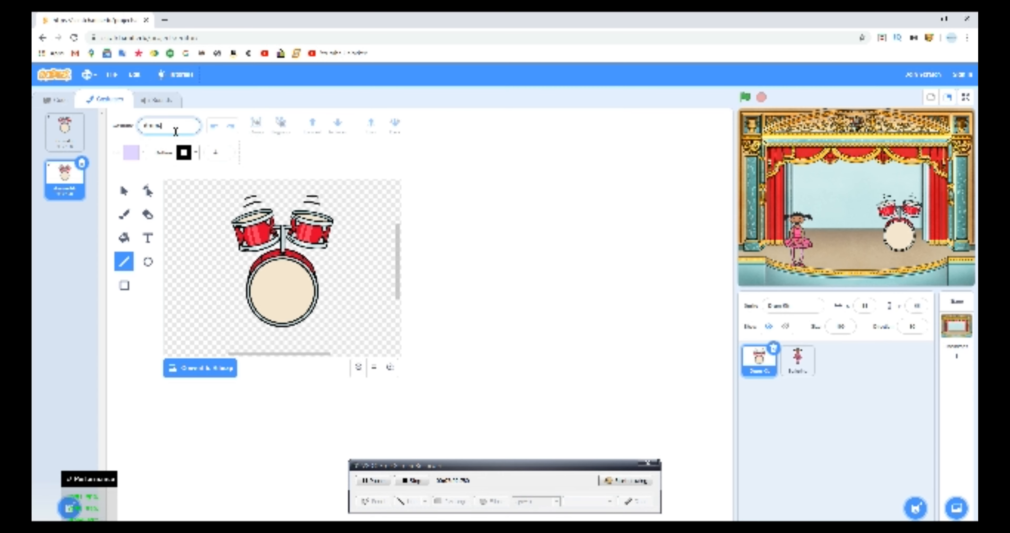
pyautogui.write('M')
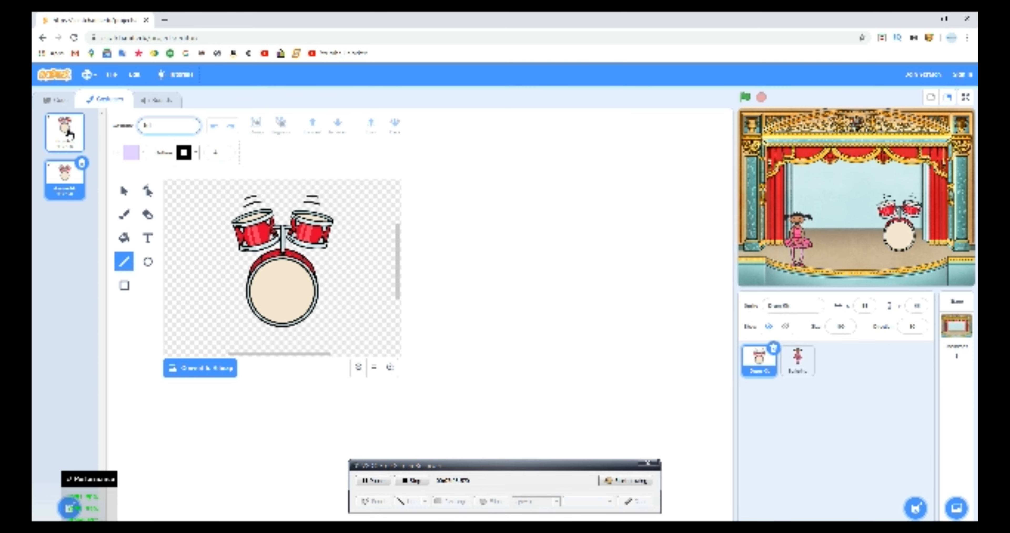
pyautogui.click(63, 132)
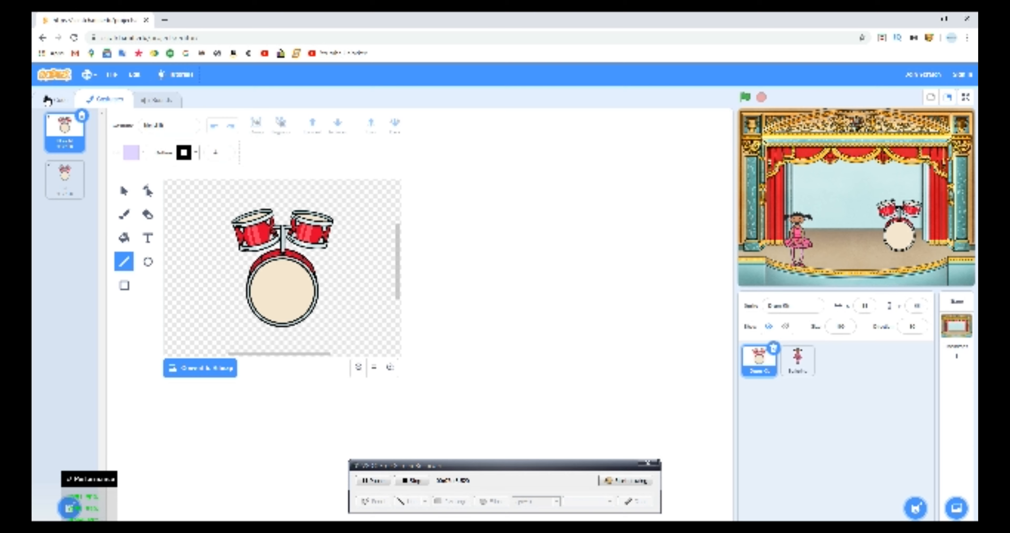
pyautogui.click(54, 101)
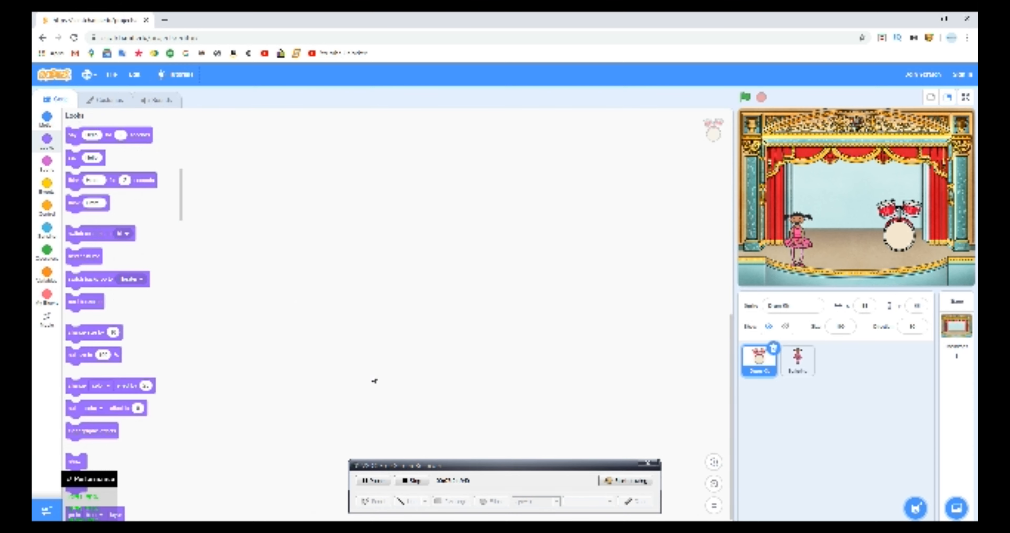
pyautogui.moveTo(367, 351)
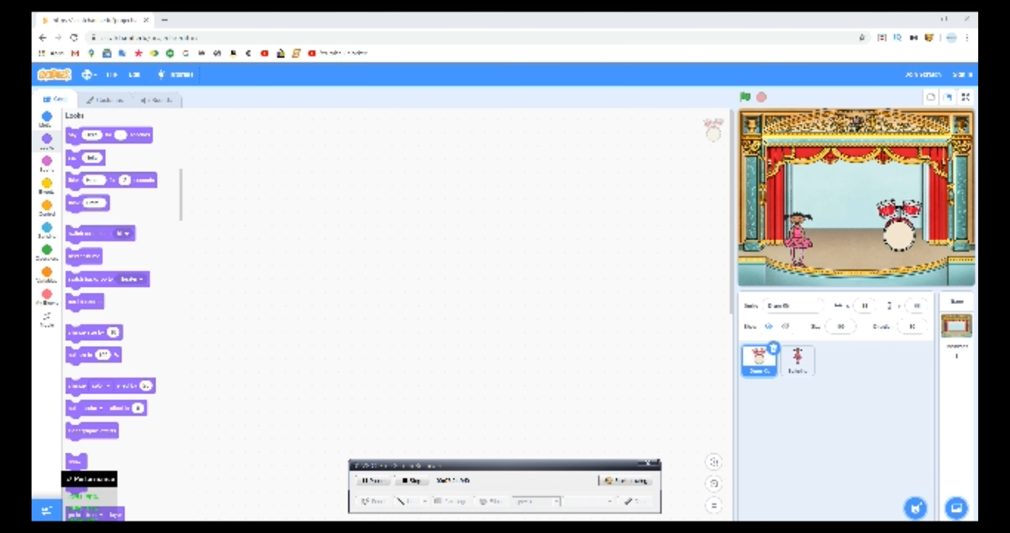
pyautogui.moveTo(501, 300)
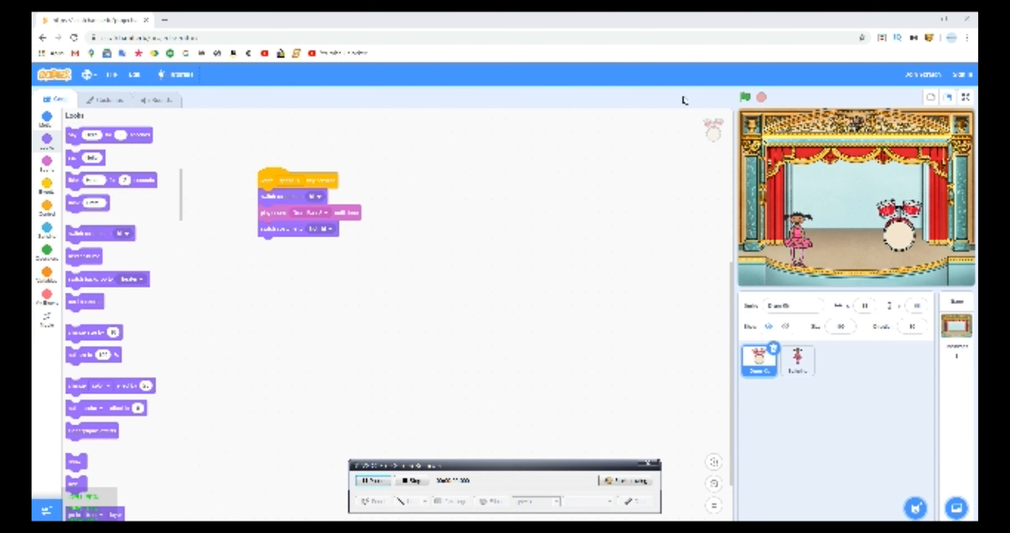
# Run the drum kit's key-press script to test the hit costume and sound.
pyautogui.click(745, 97)
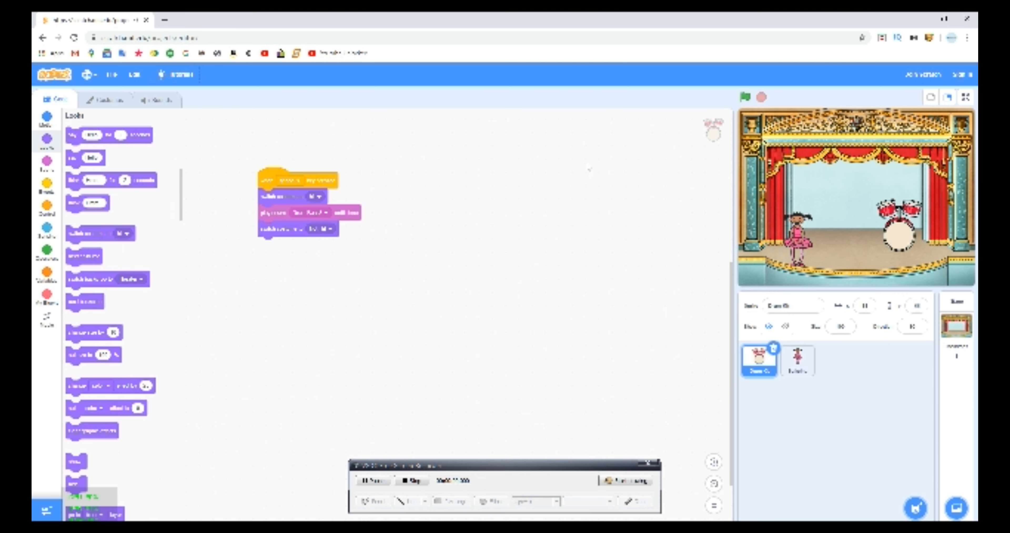
pyautogui.moveTo(202, 269)
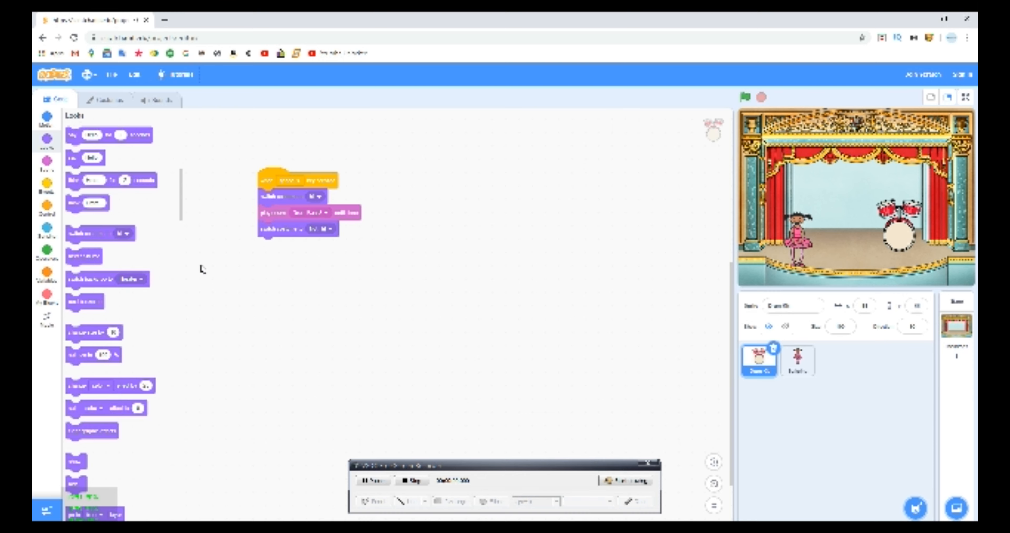